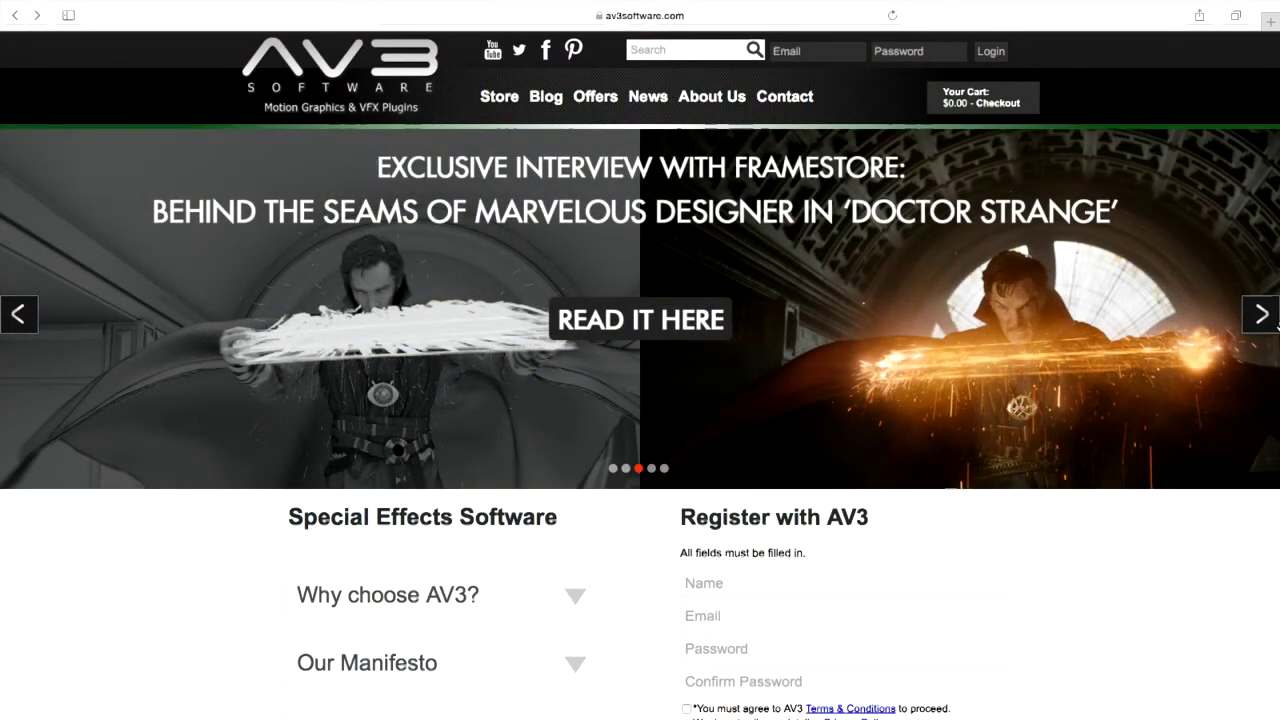
Step: Bring up the bin and Effect Editor listing BCC Title Studio and BCC Fast Lens Blur
click(500, 96)
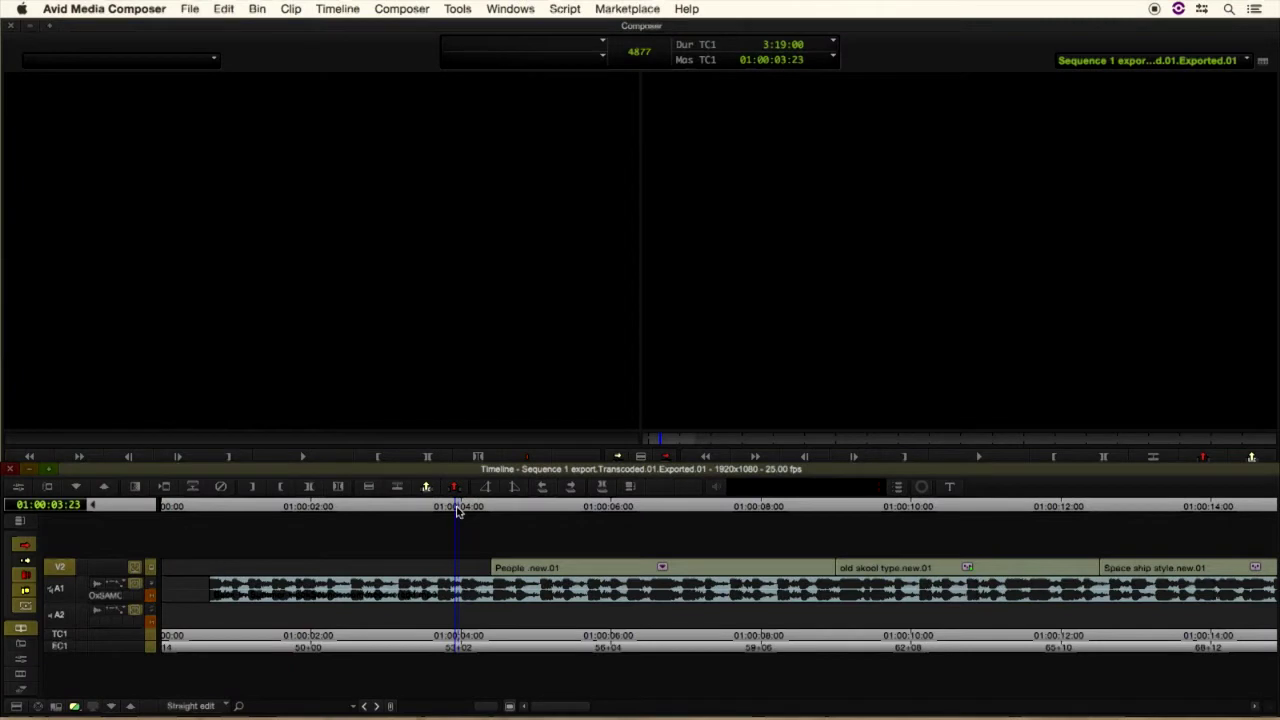
mouse_move(352, 492)
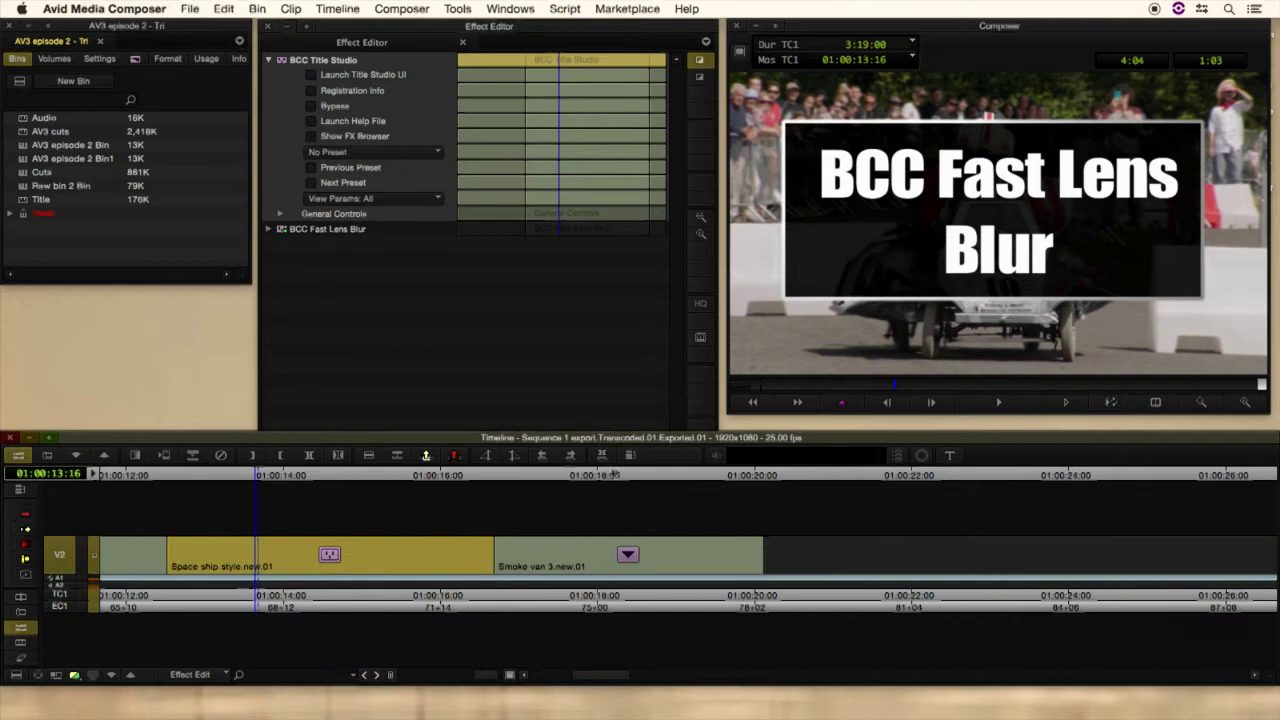
mouse_move(554, 480)
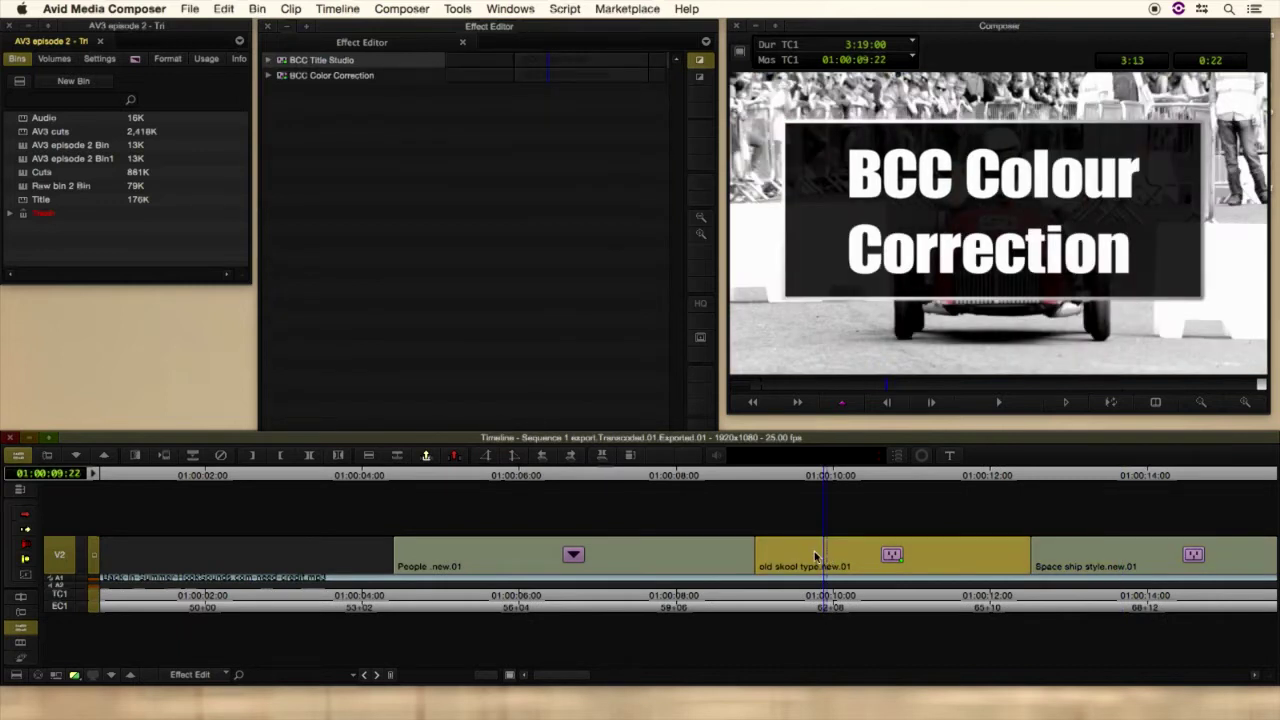
Step: Switch off the BCC Title Studio overlay, expand BCC Color Correction and tick Bypass to see the original
click(270, 60)
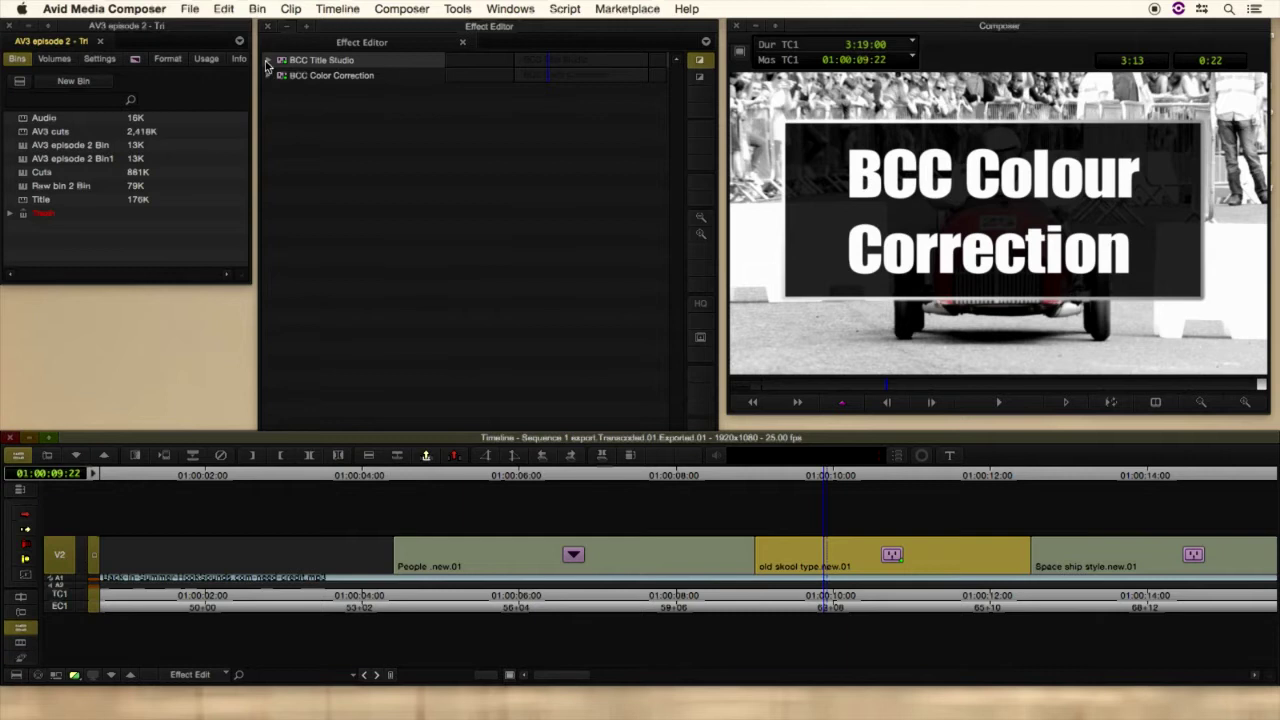
click(272, 60)
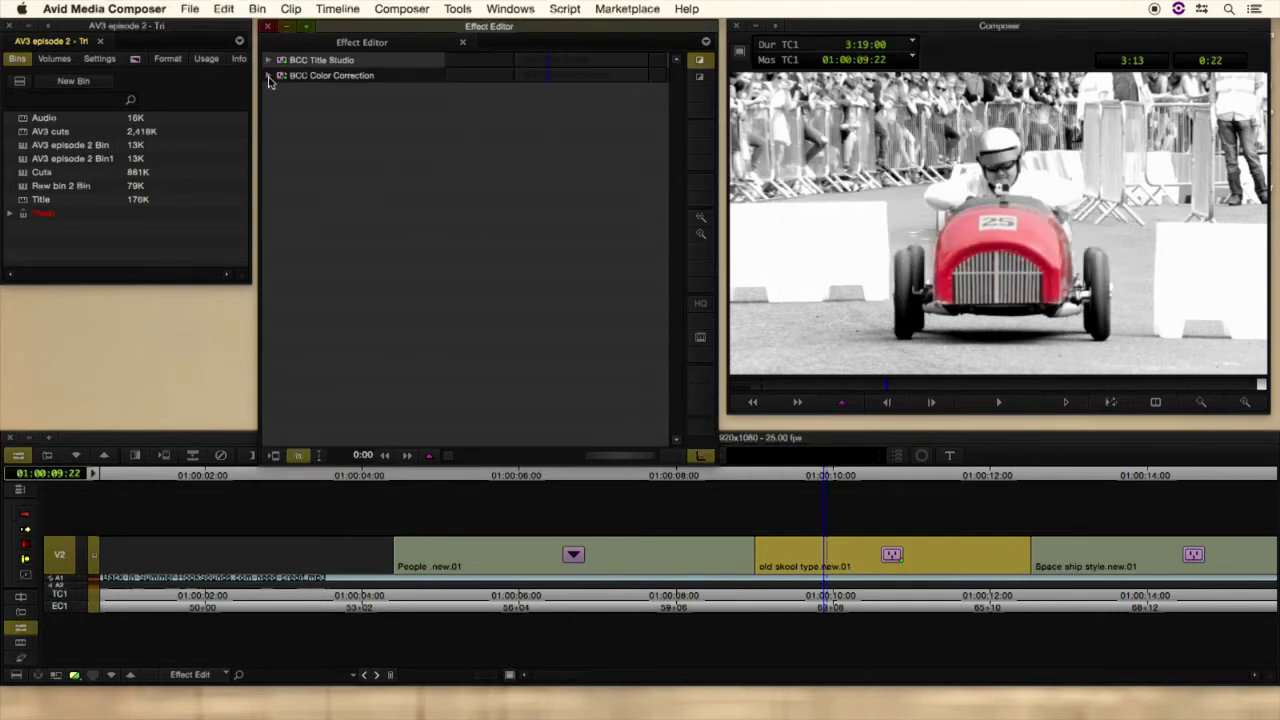
click(270, 76)
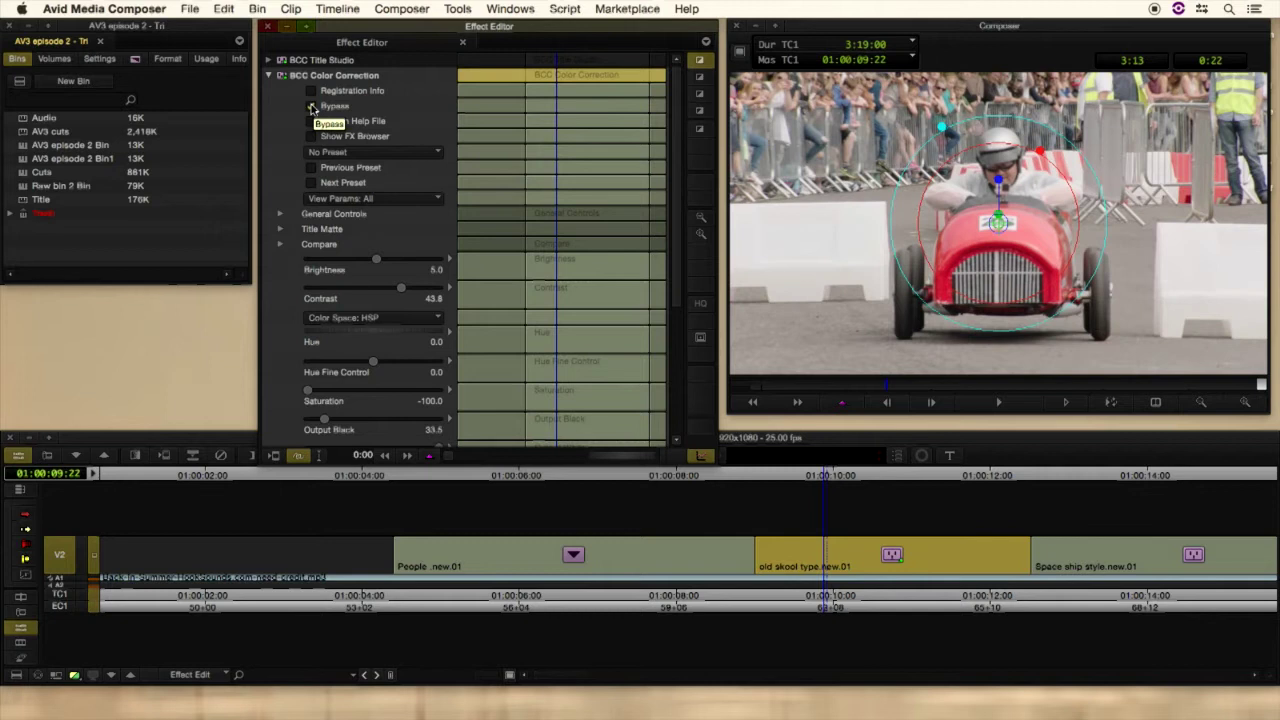
click(310, 106)
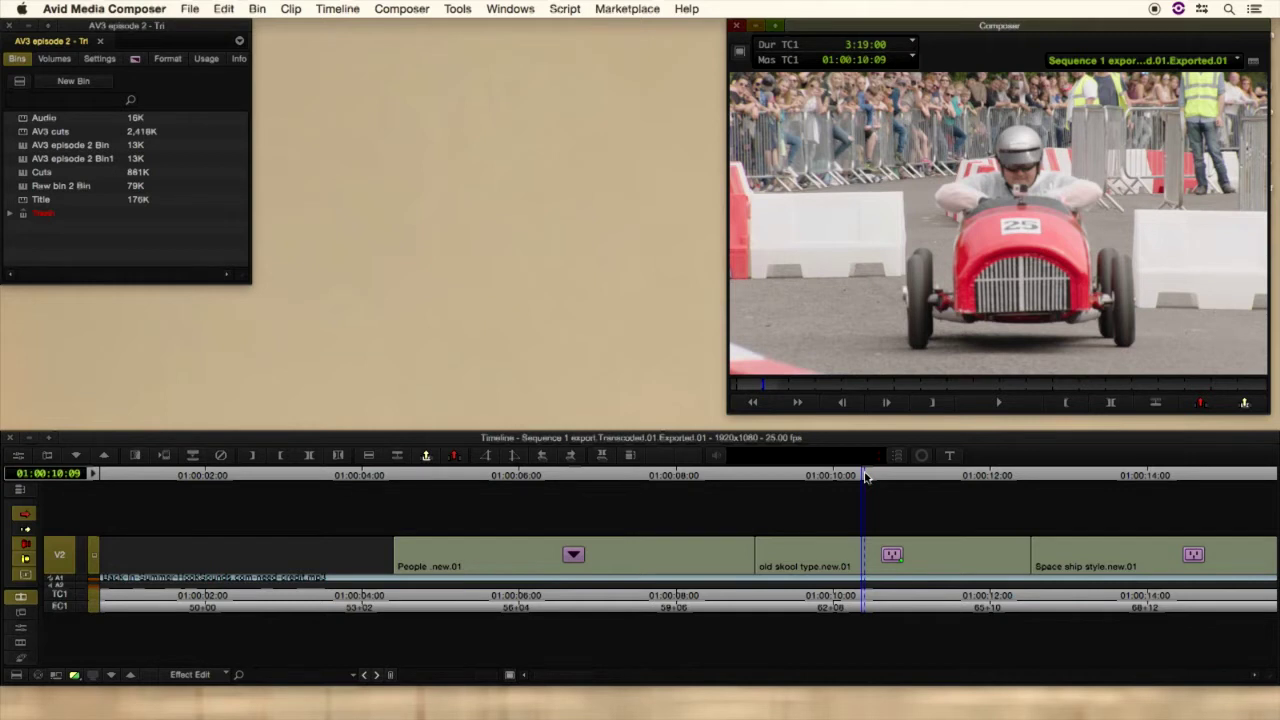
mouse_move(868, 466)
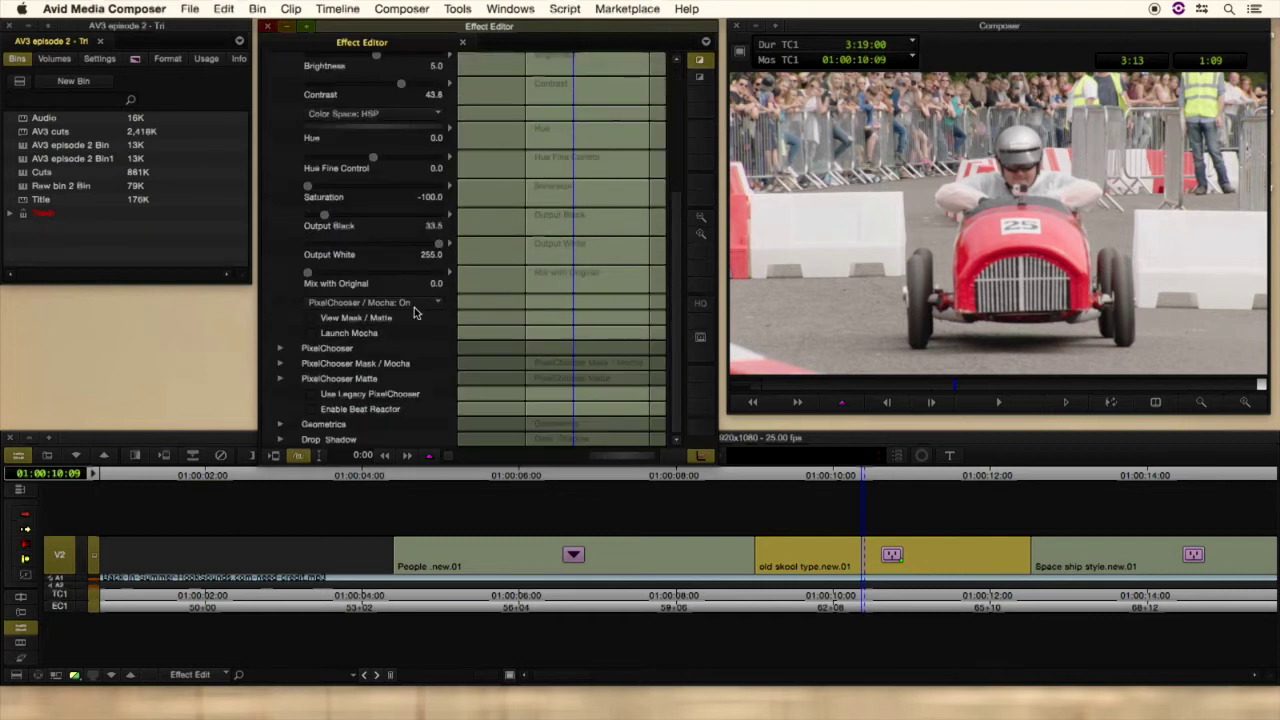
Step: Launch Mocha for the colour-correction mask and continue at proxy resolution
click(348, 332)
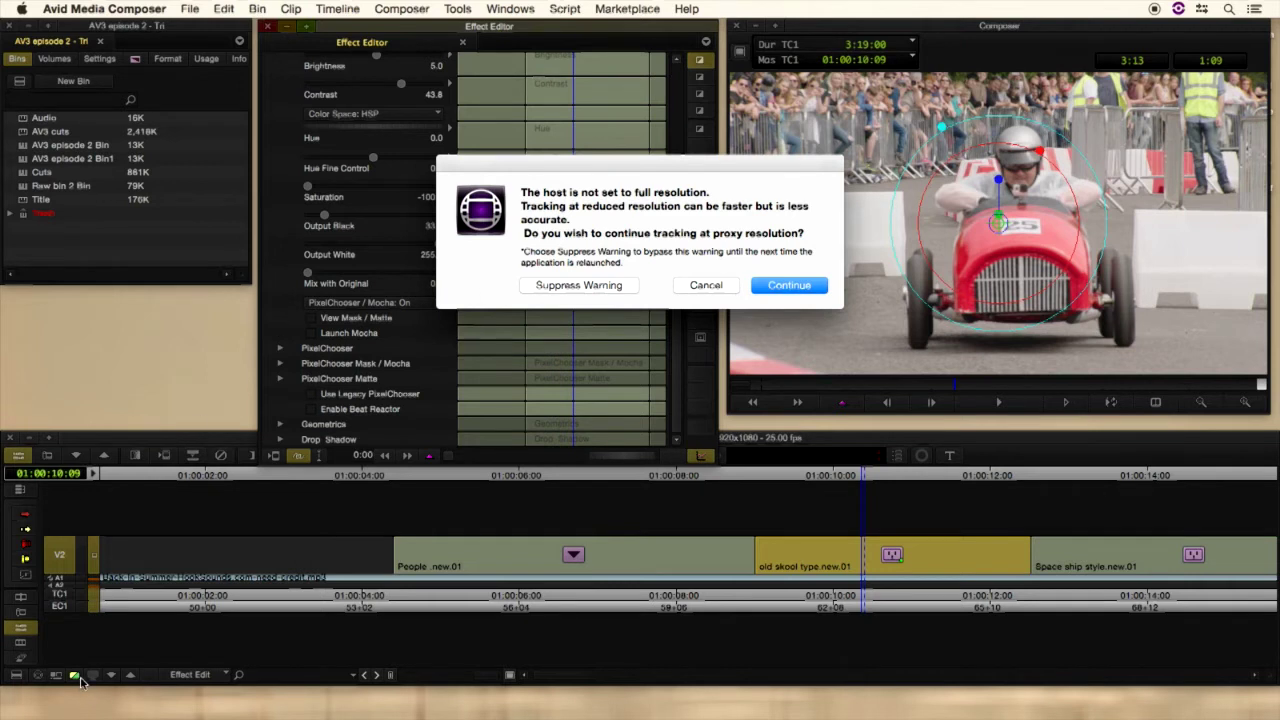
click(788, 284)
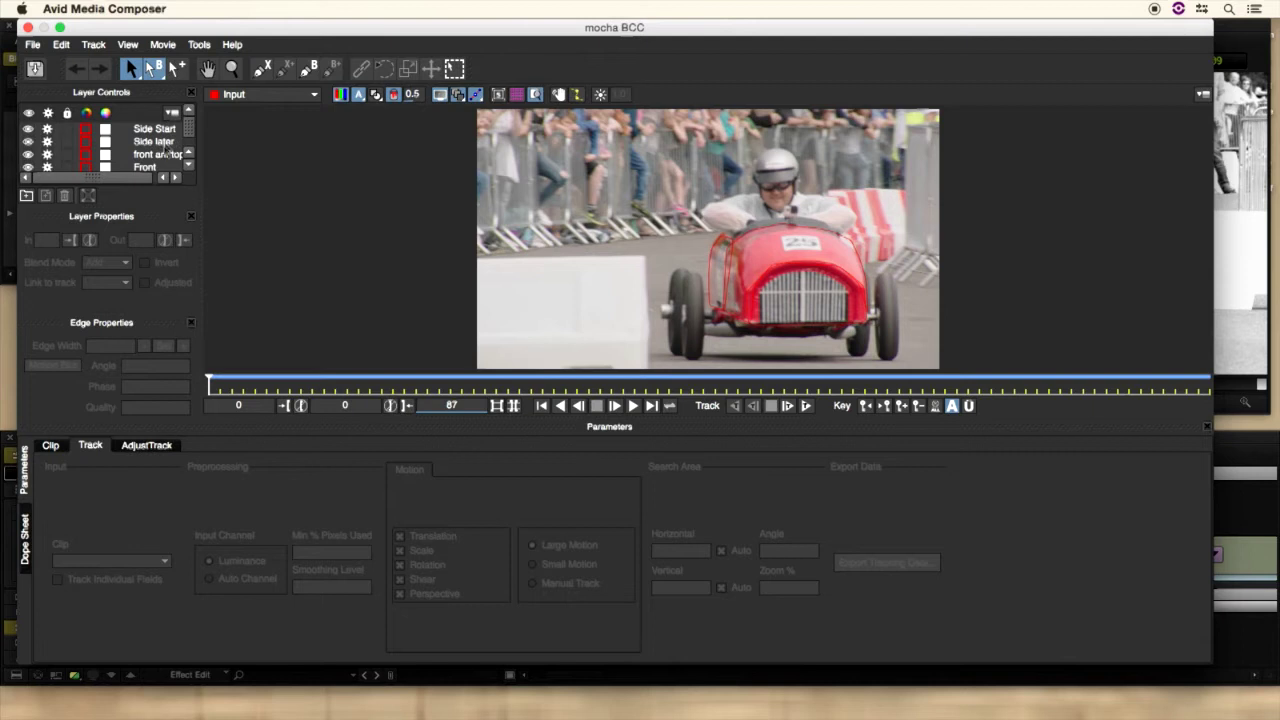
Step: Select the Side Start, second side and front mask layers, scrub to a later frame, then hide the outlines
click(156, 128)
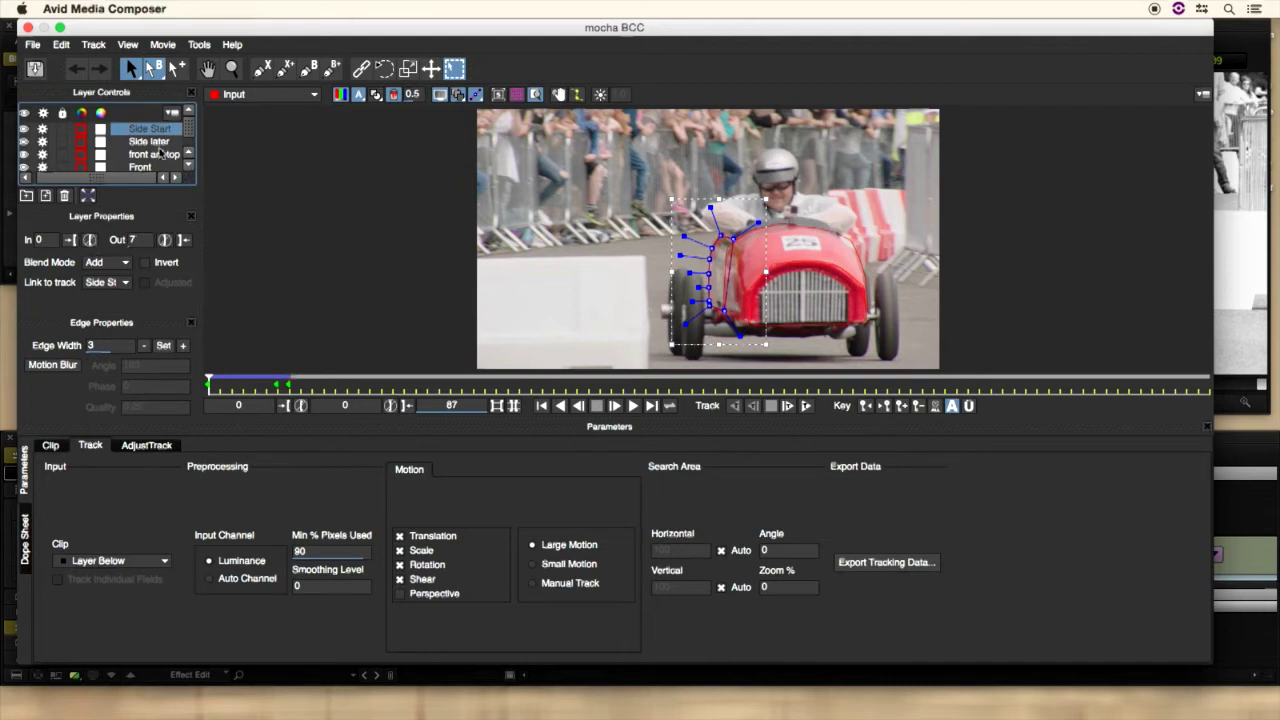
click(146, 140)
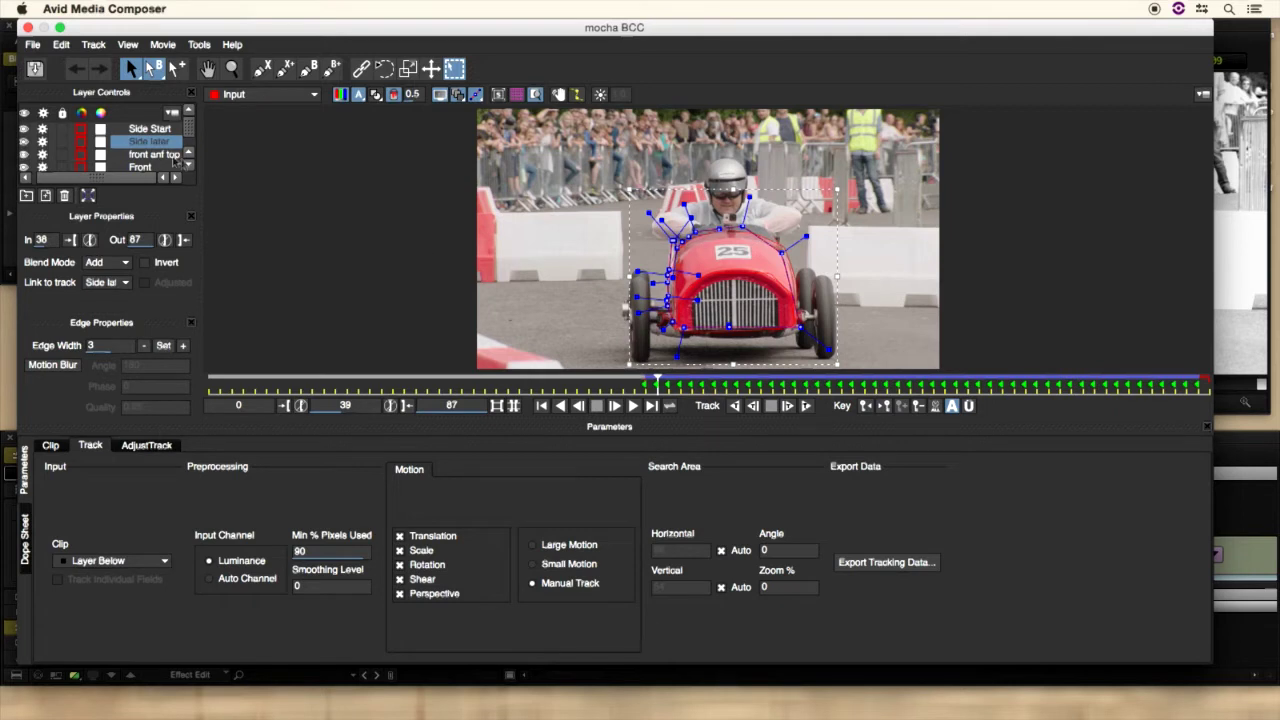
click(150, 140)
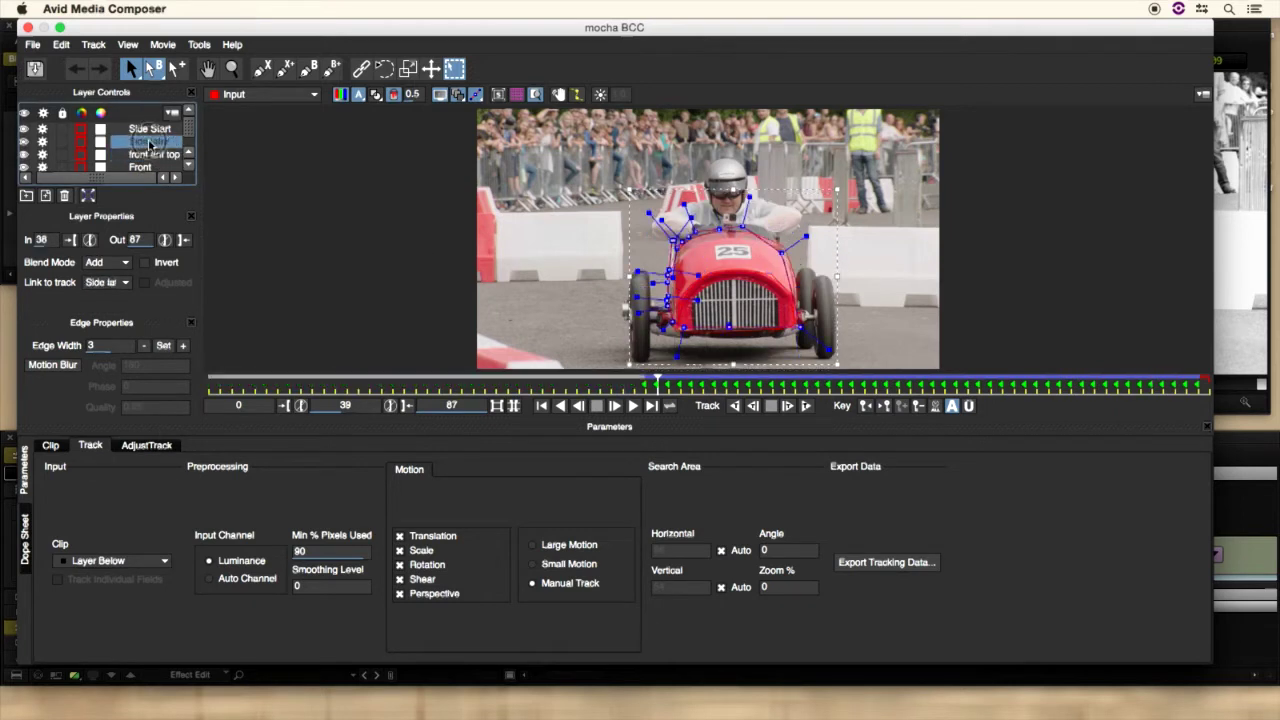
click(150, 156)
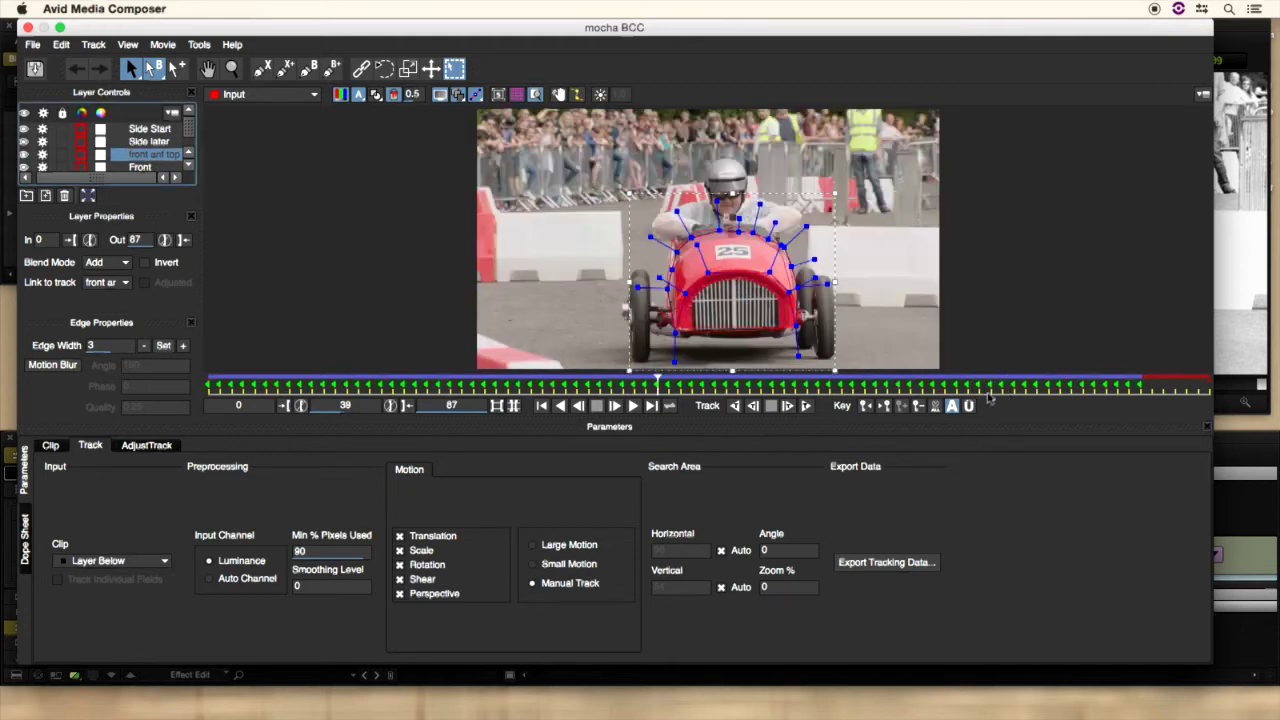
drag(656, 380, 1070, 380)
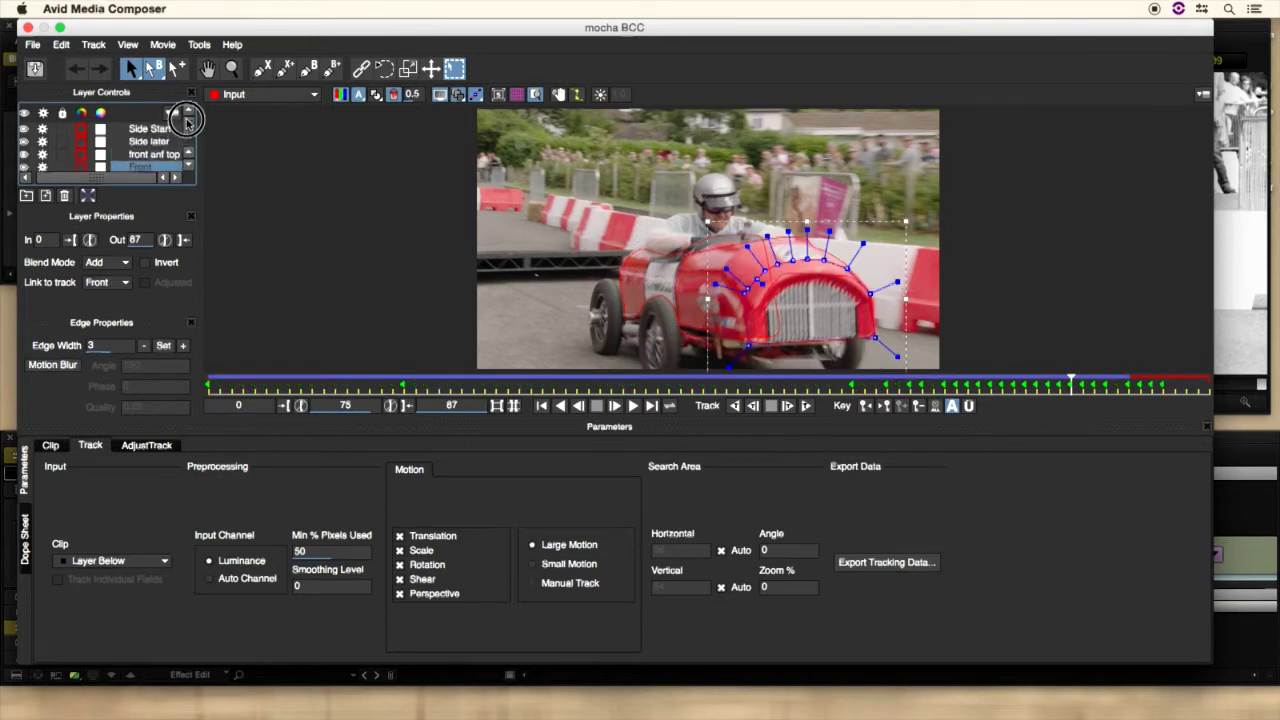
click(148, 130)
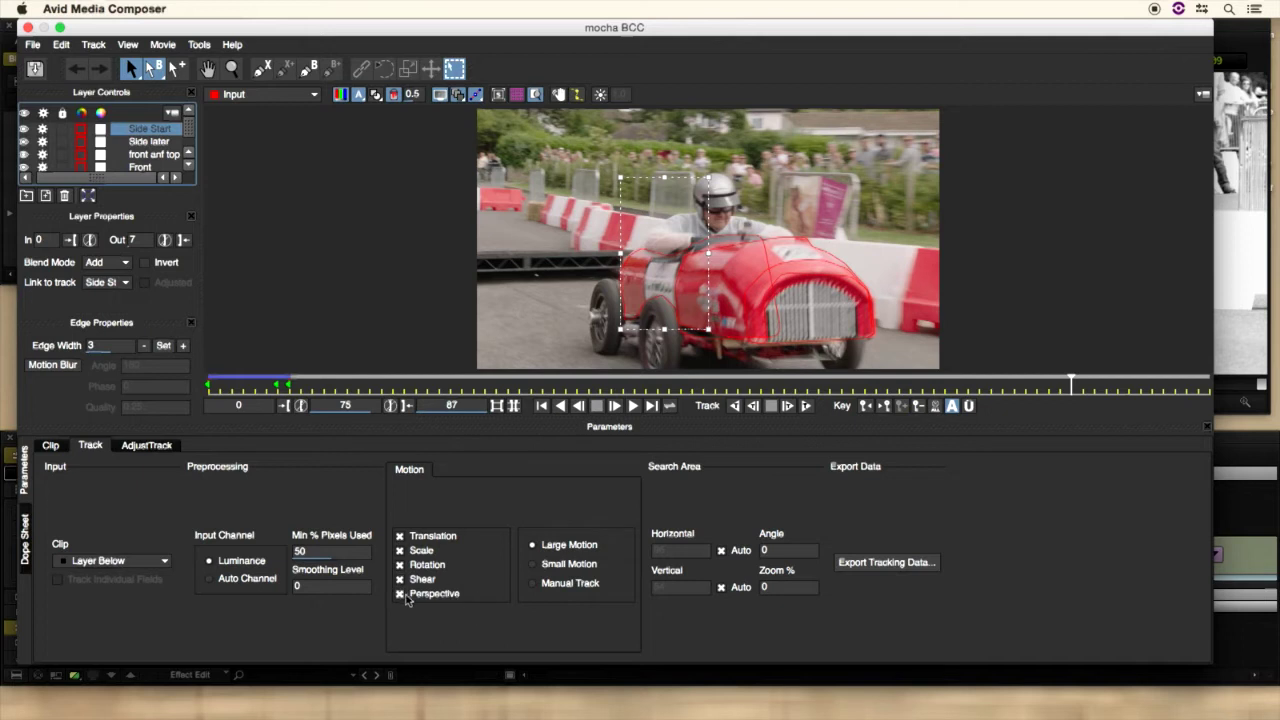
mouse_move(408, 600)
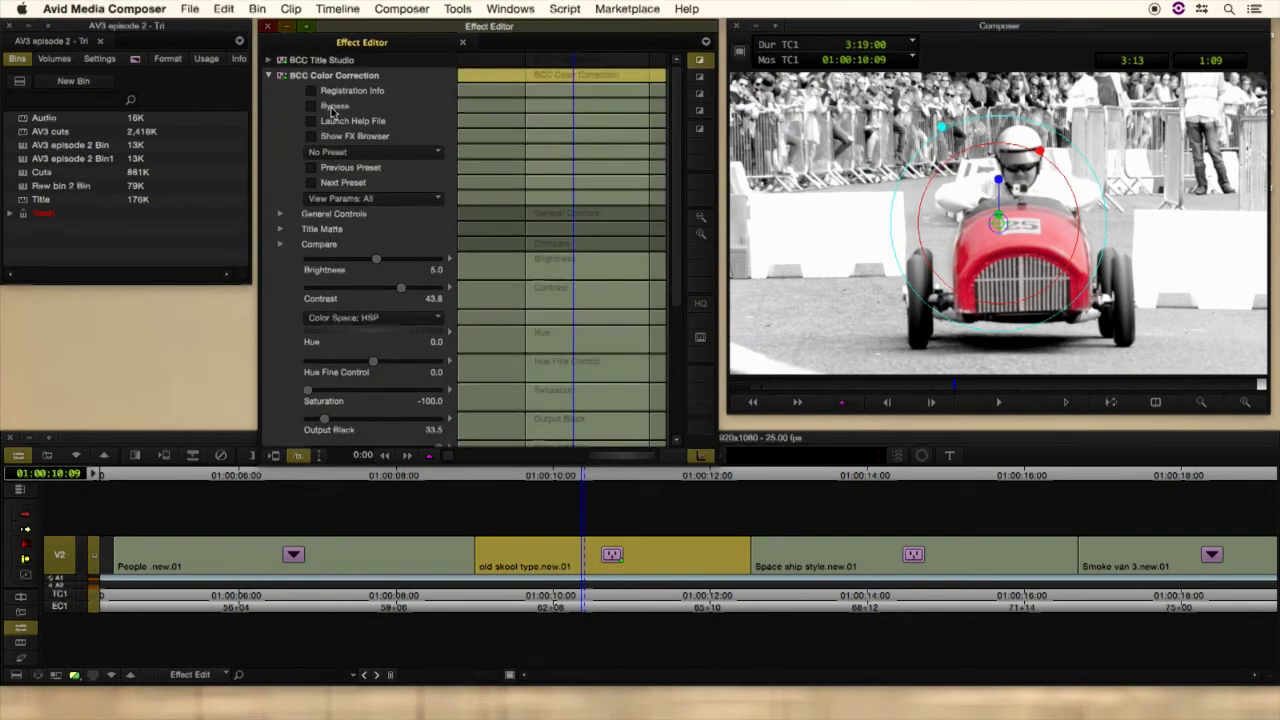
Step: Toggle Bypass to compare graded and original, then enable View Mask / Matte under PixelChooser
click(312, 106)
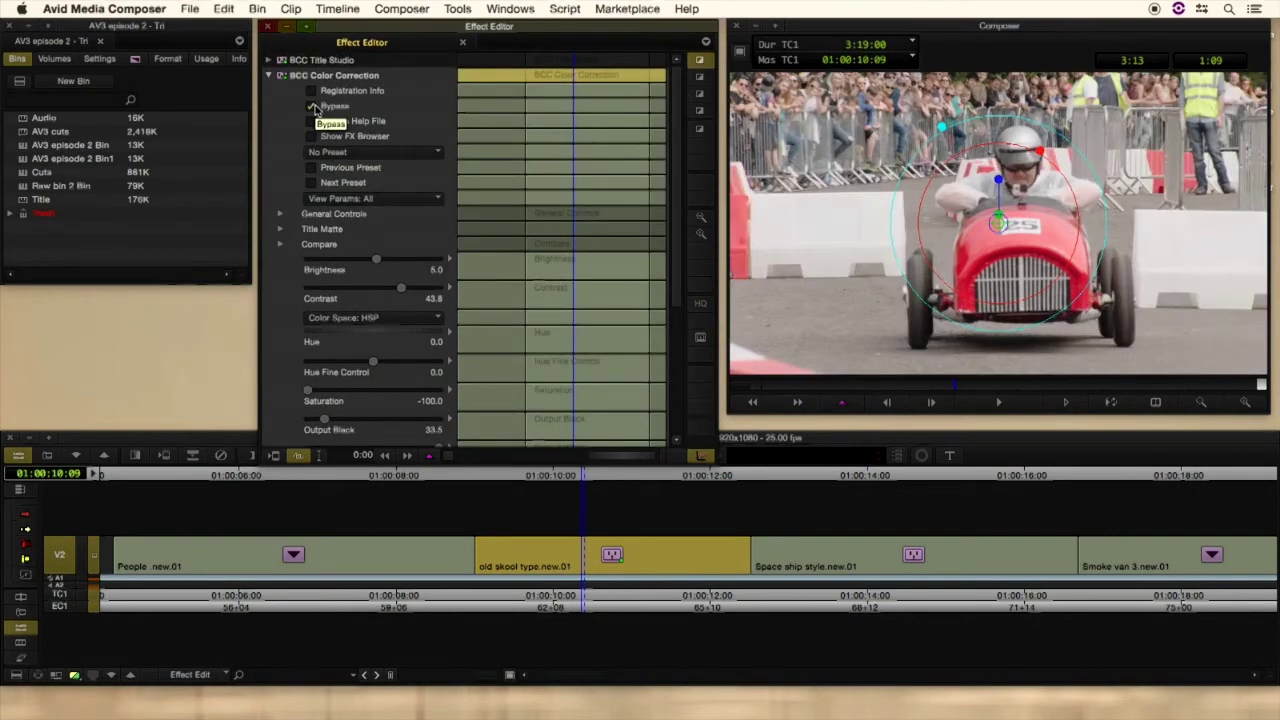
click(312, 106)
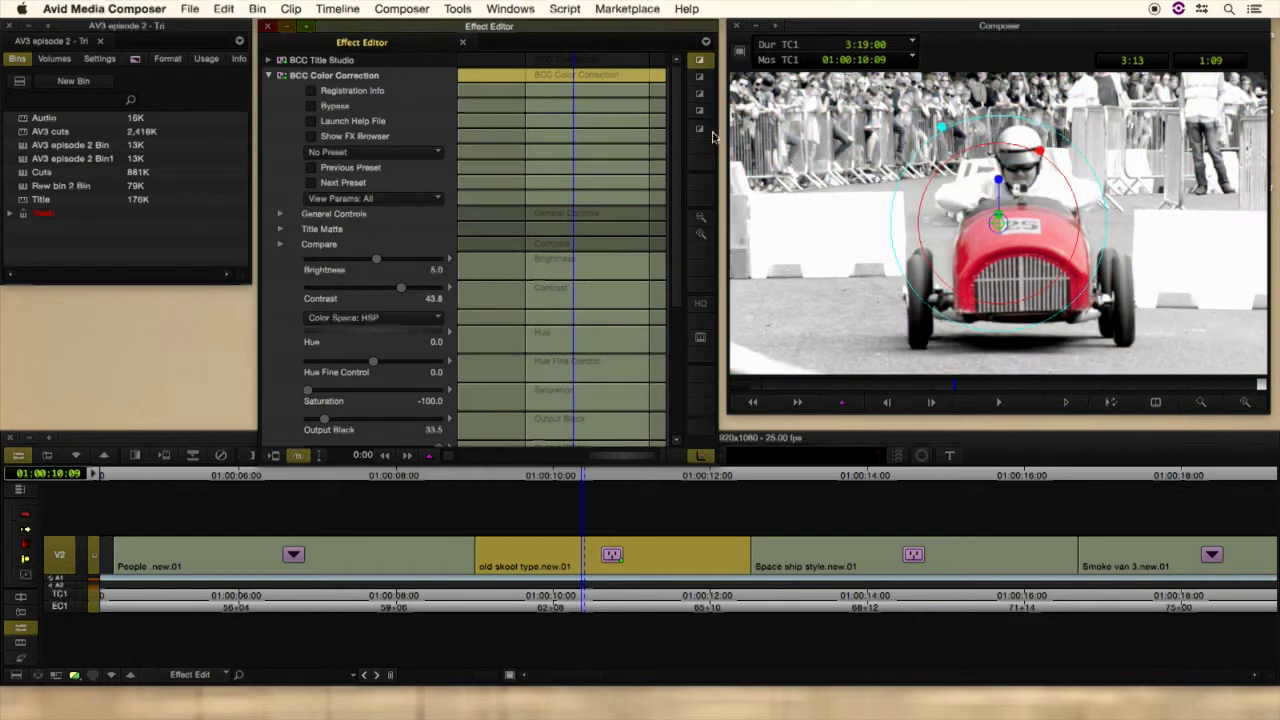
scroll(down, 3)
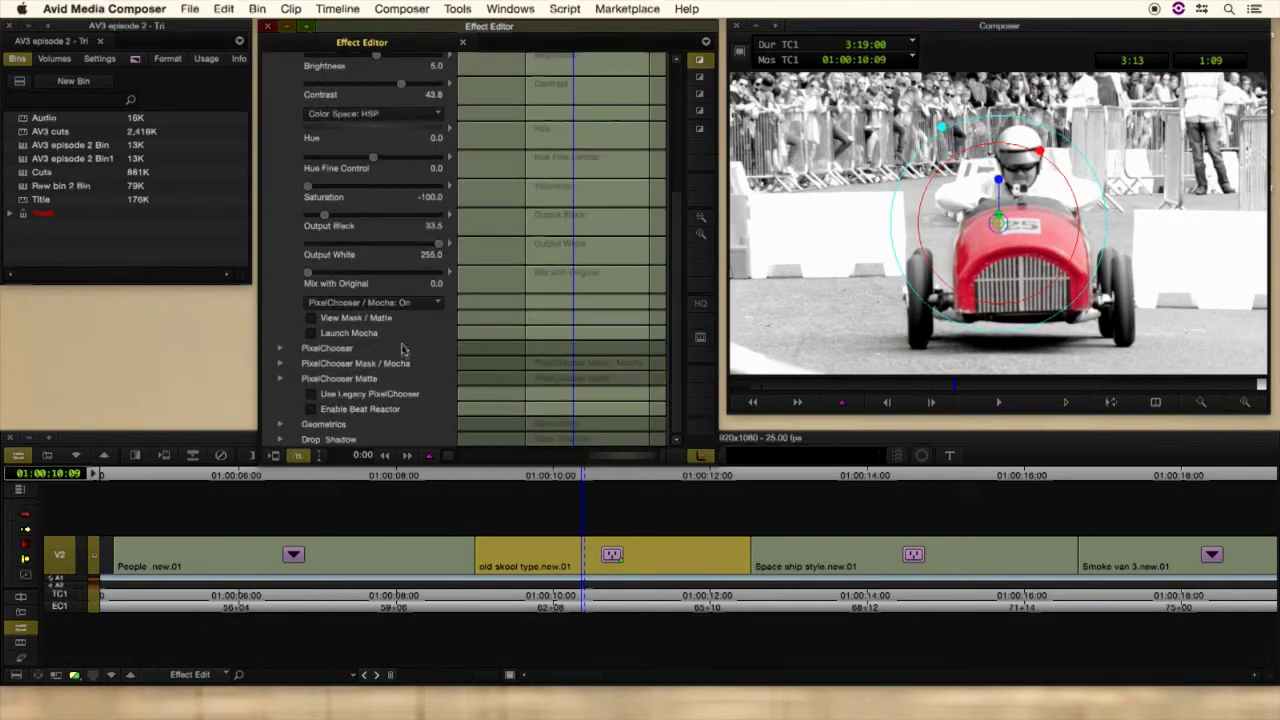
mouse_move(310, 338)
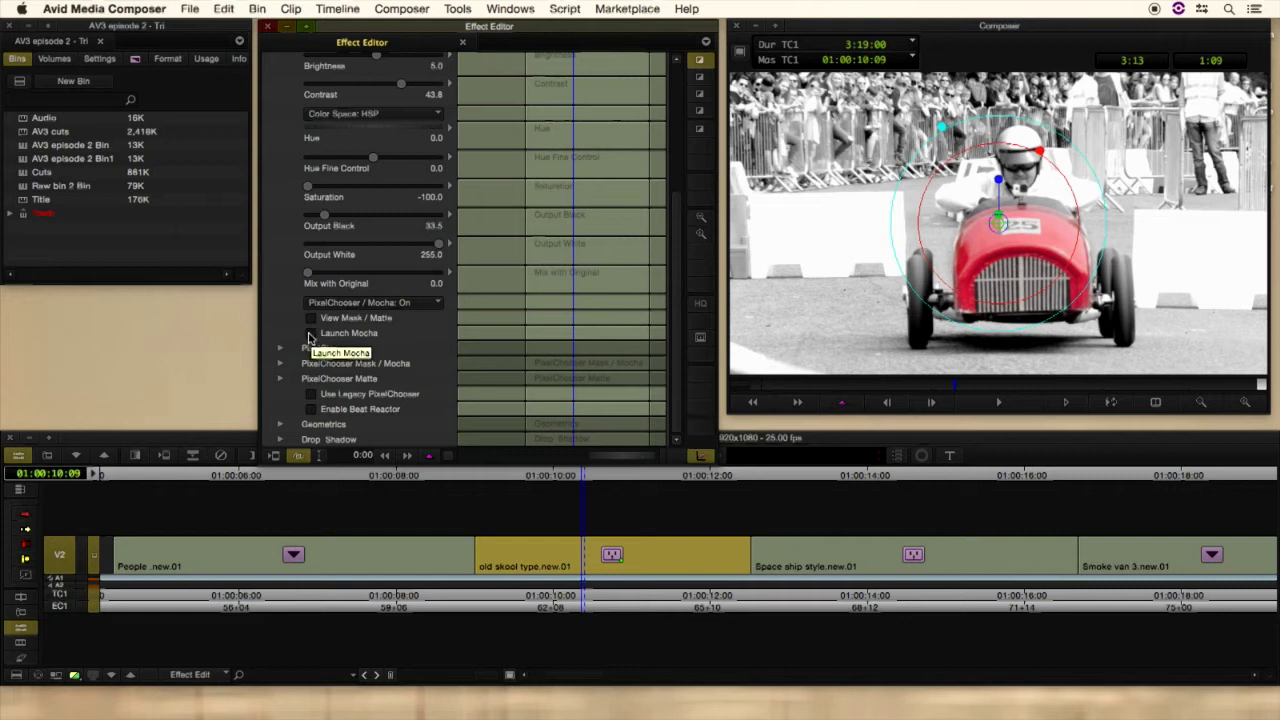
click(312, 316)
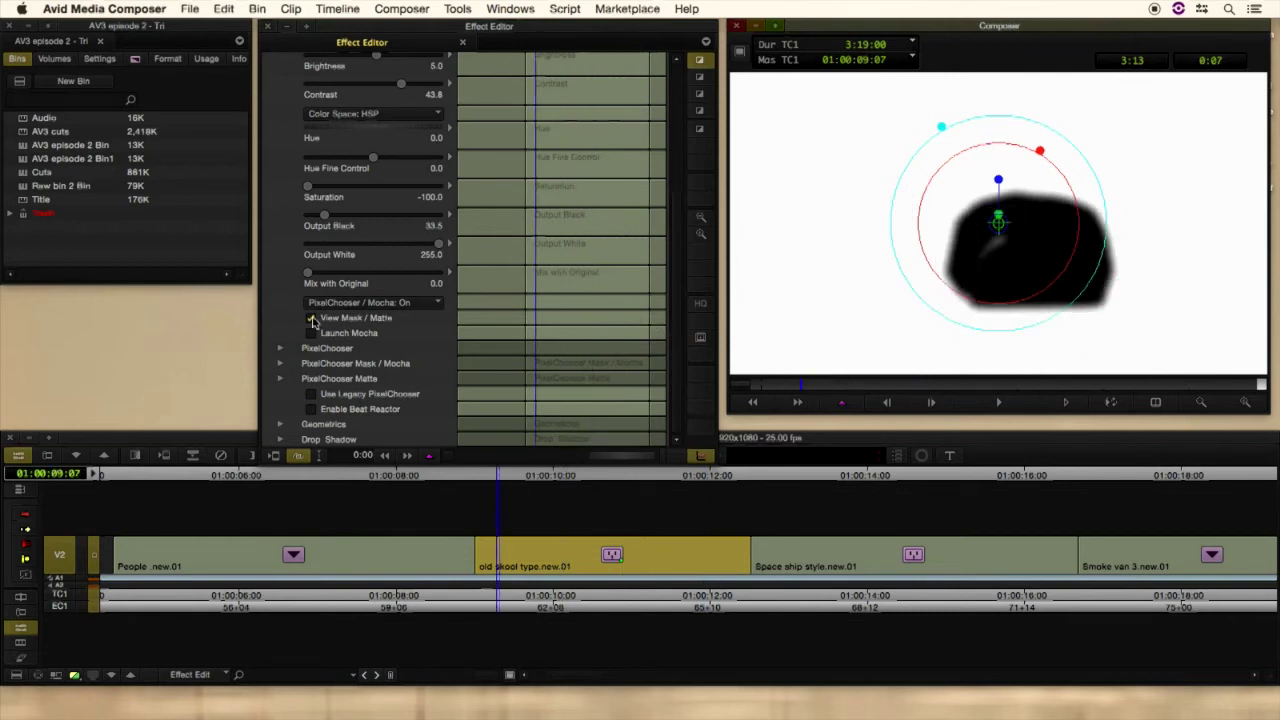
Step: Return to the graded image and bring saturation back down to zero after briefly boosting it
click(312, 318)
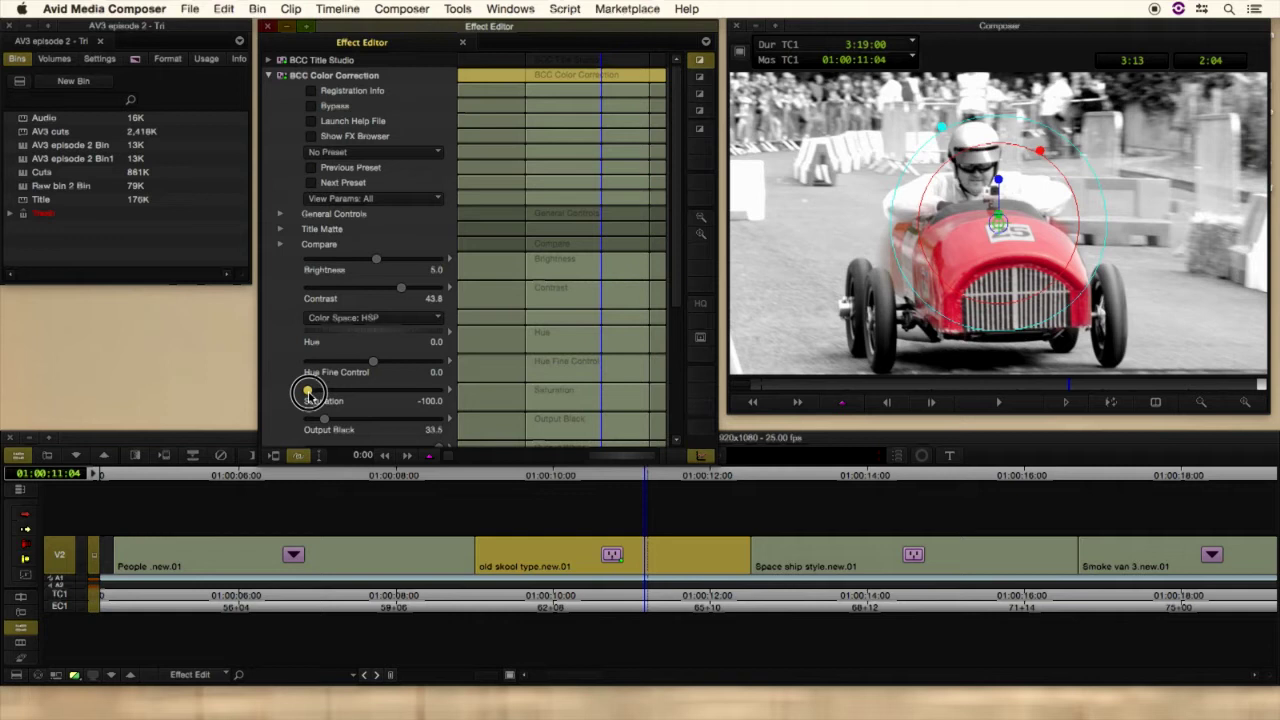
drag(308, 390, 376, 390)
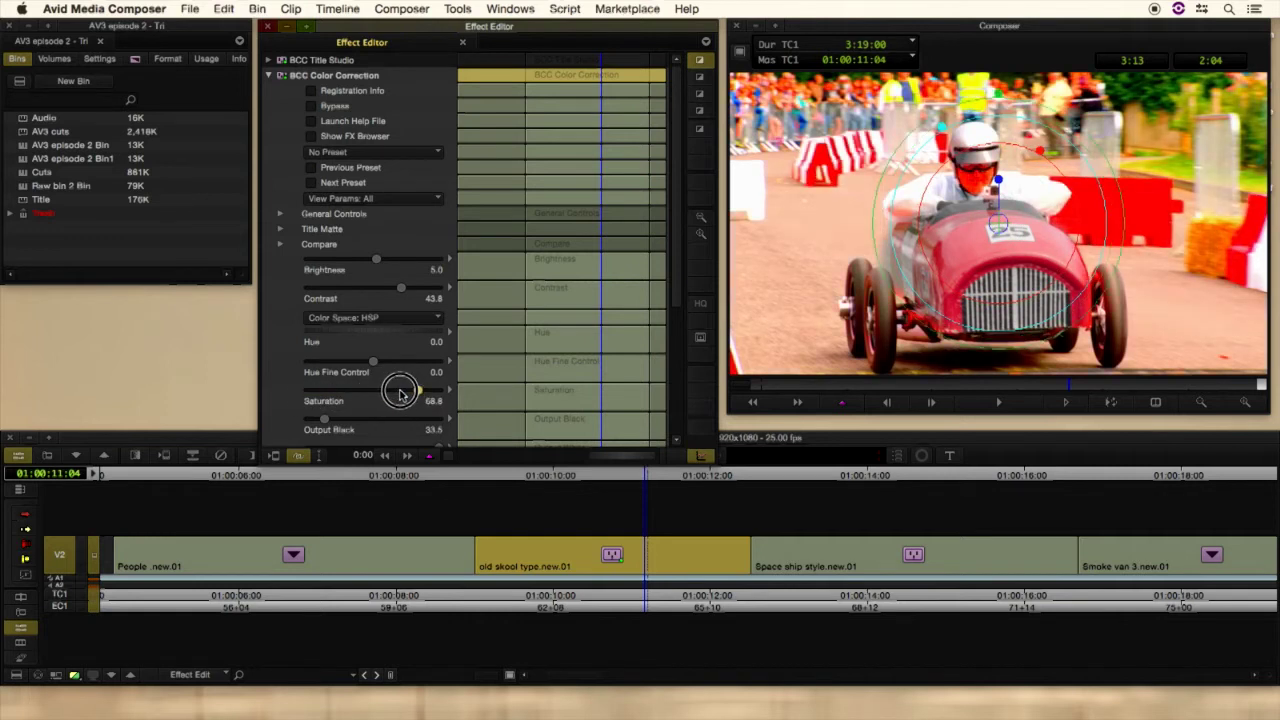
drag(418, 390, 370, 390)
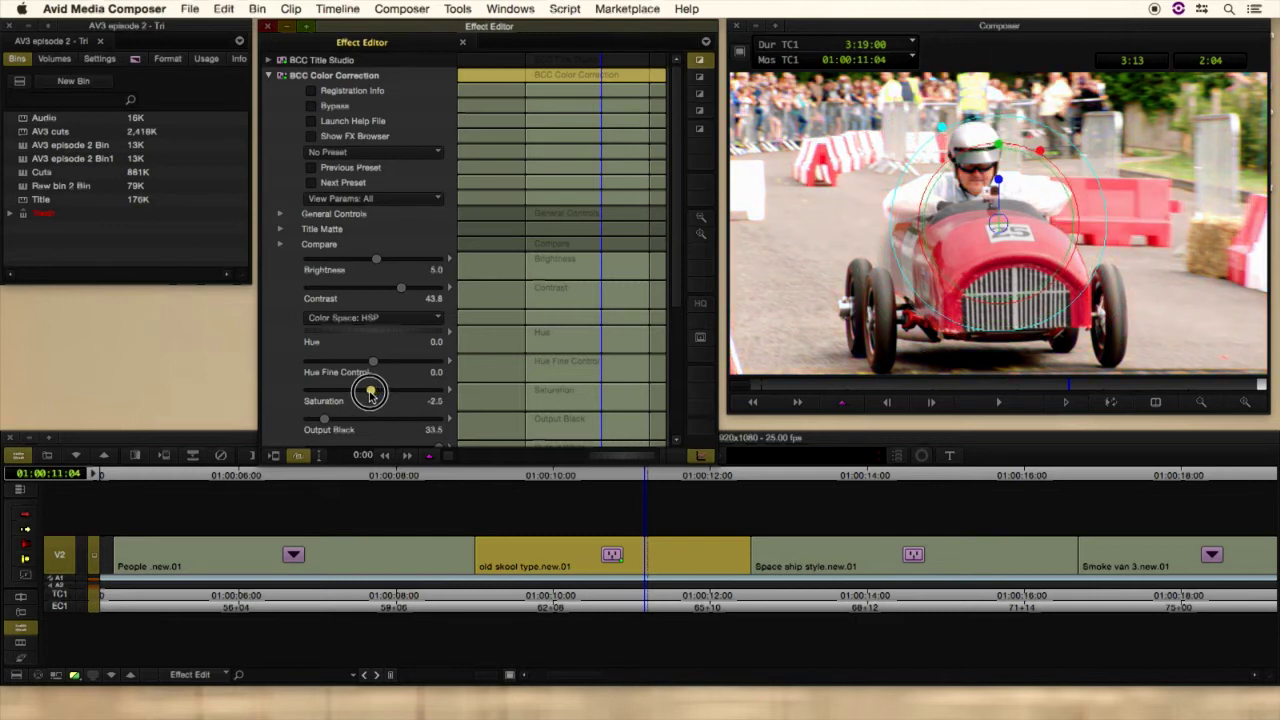
drag(370, 390, 368, 390)
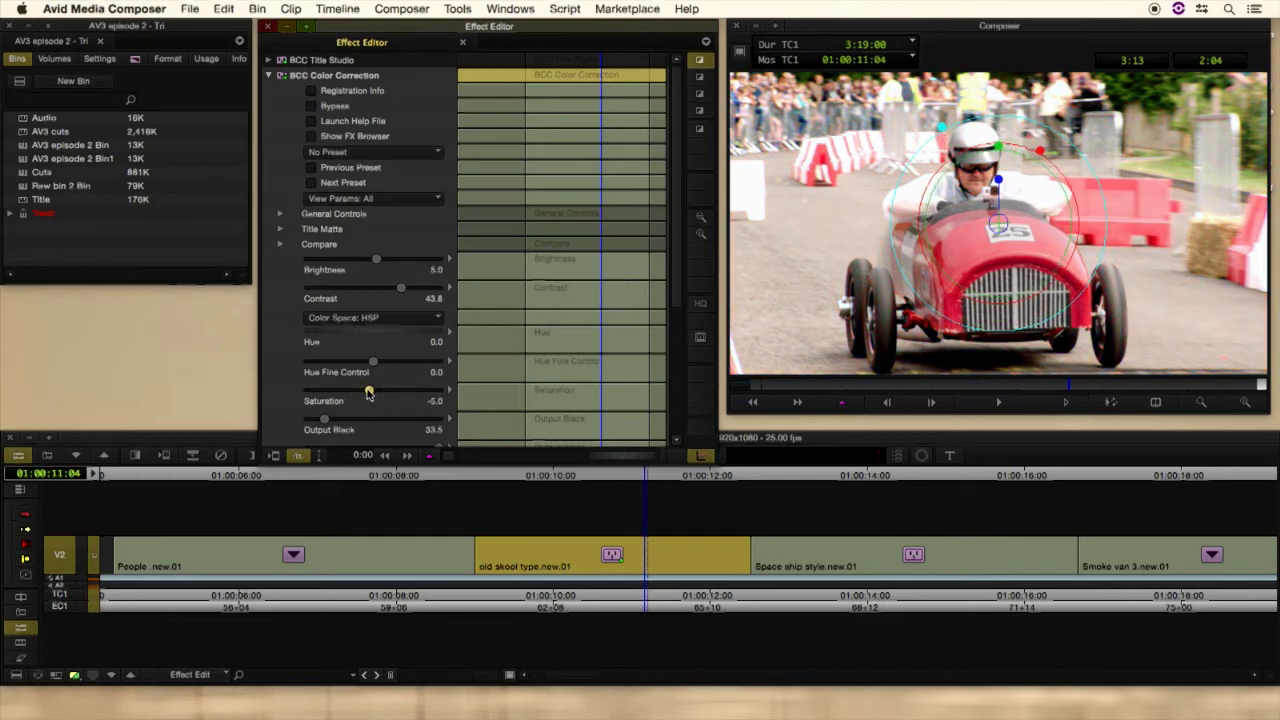
drag(370, 390, 304, 390)
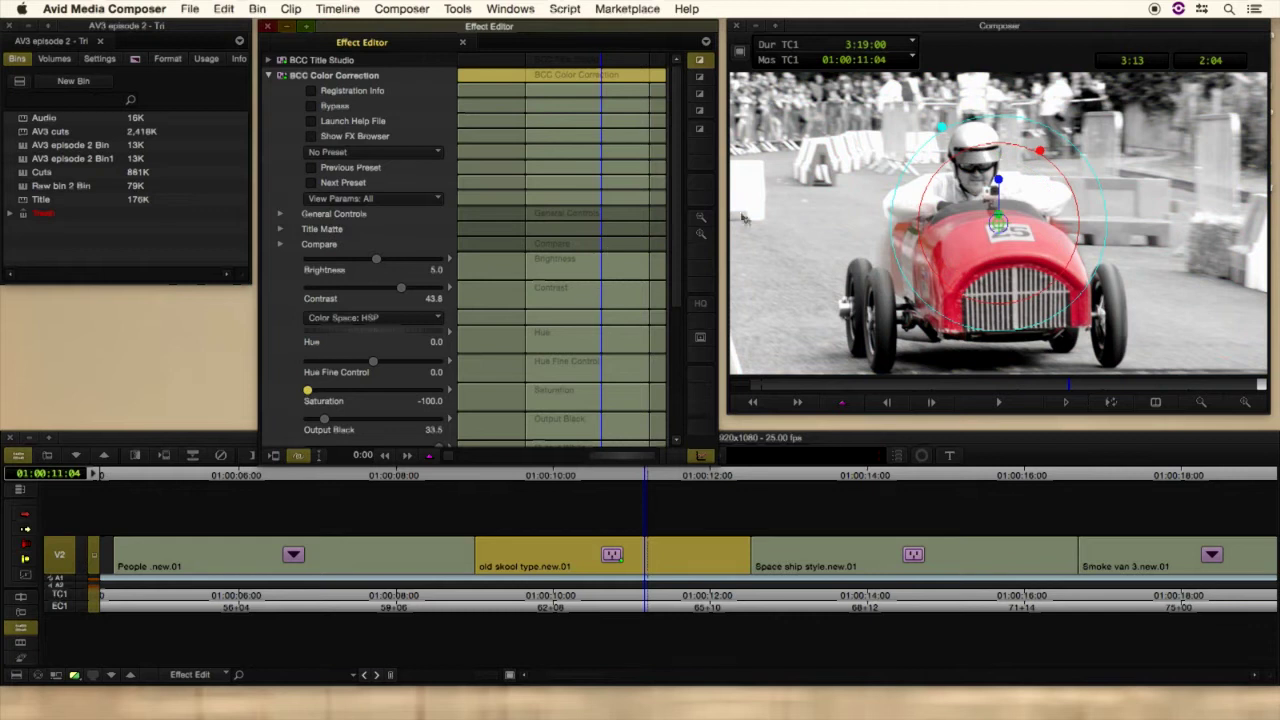
Step: Tick Invert Mask in the Mocha section so only the red car stays in colour
scroll(down, 3)
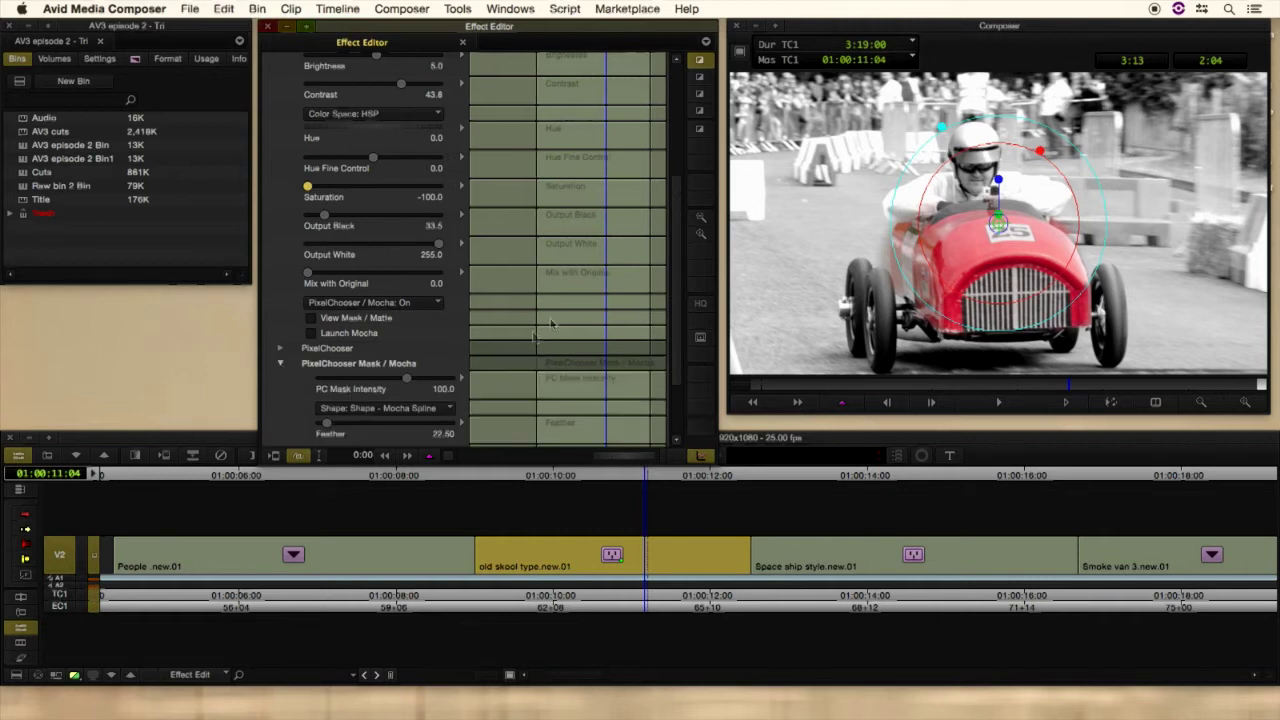
scroll(down, 3)
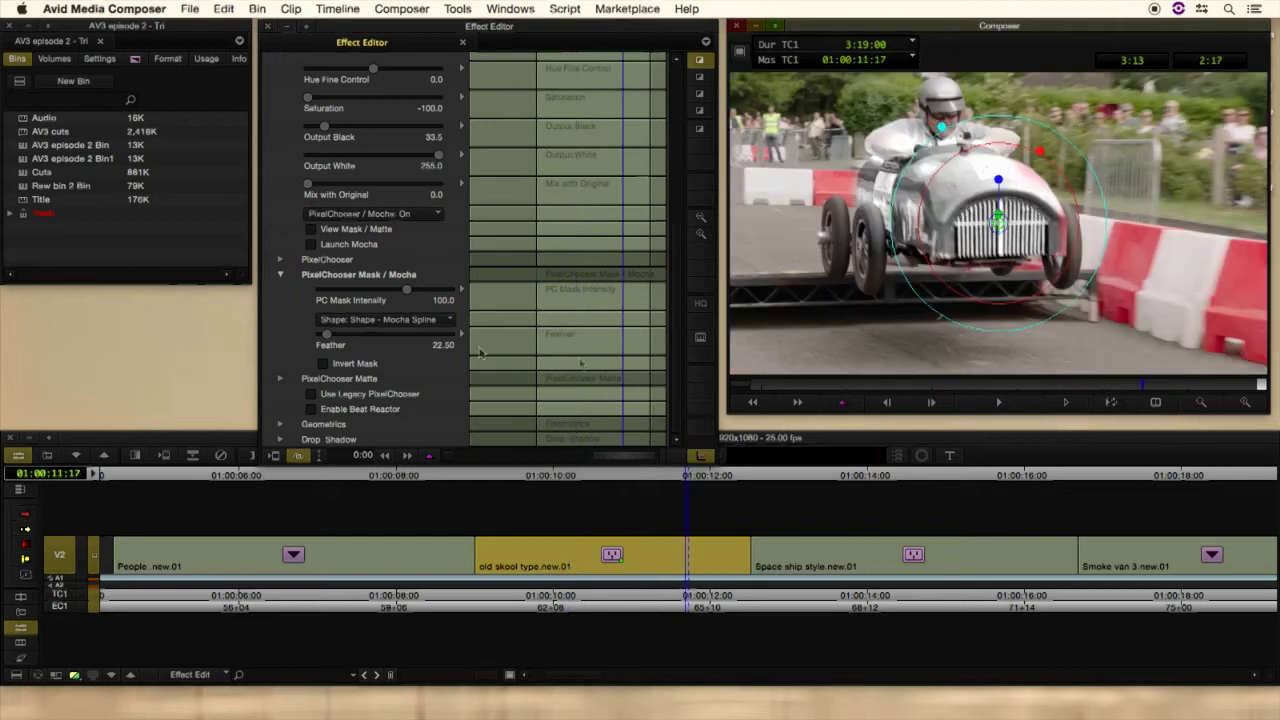
mouse_move(876, 388)
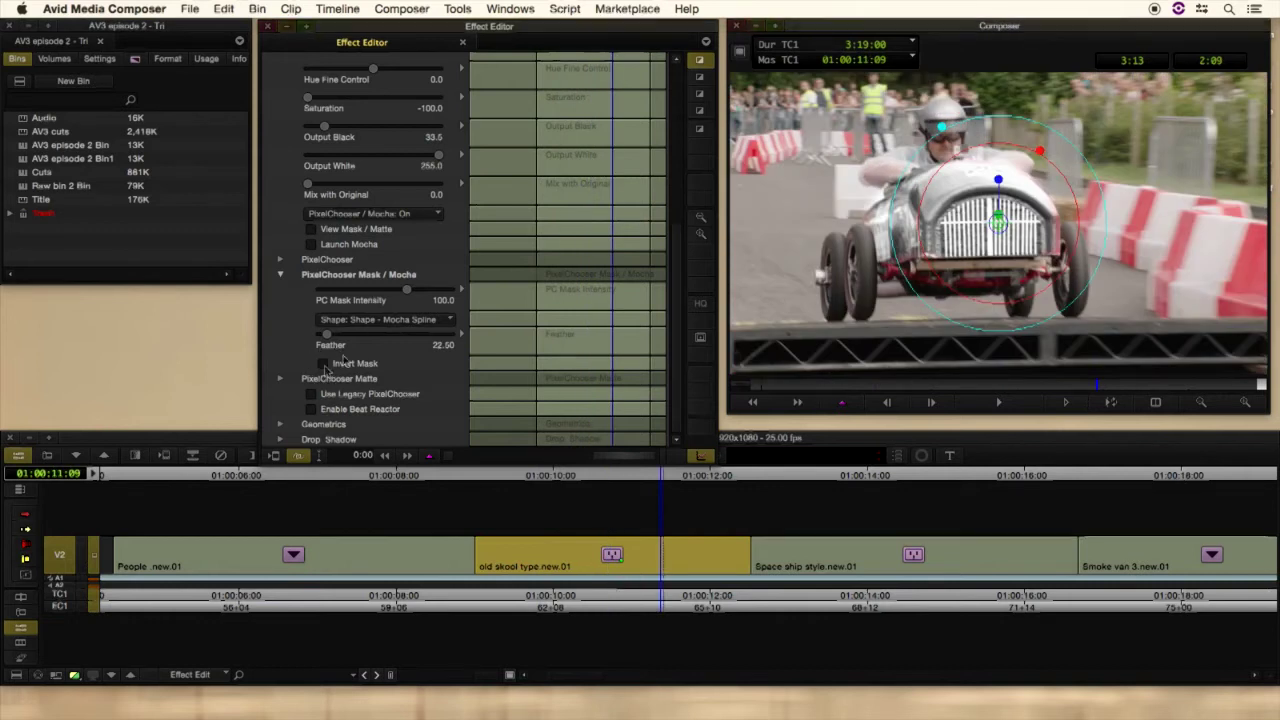
click(322, 364)
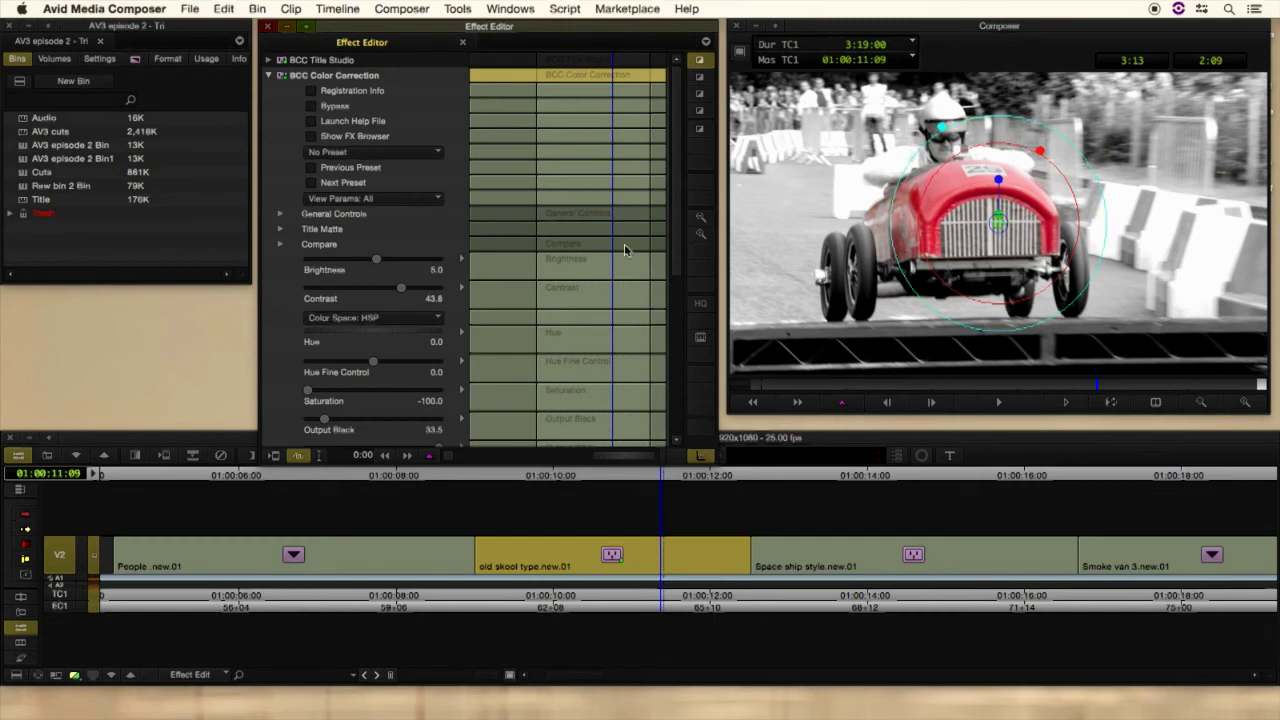
mouse_move(596, 248)
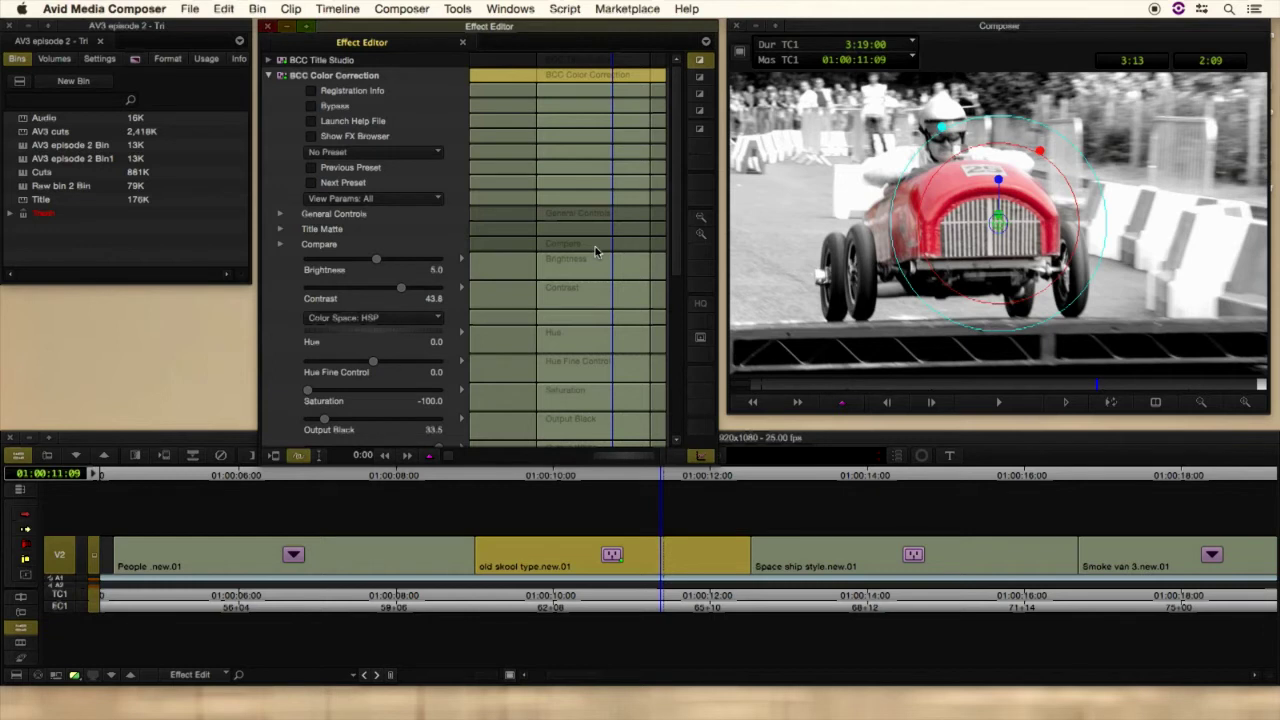
mouse_move(456, 248)
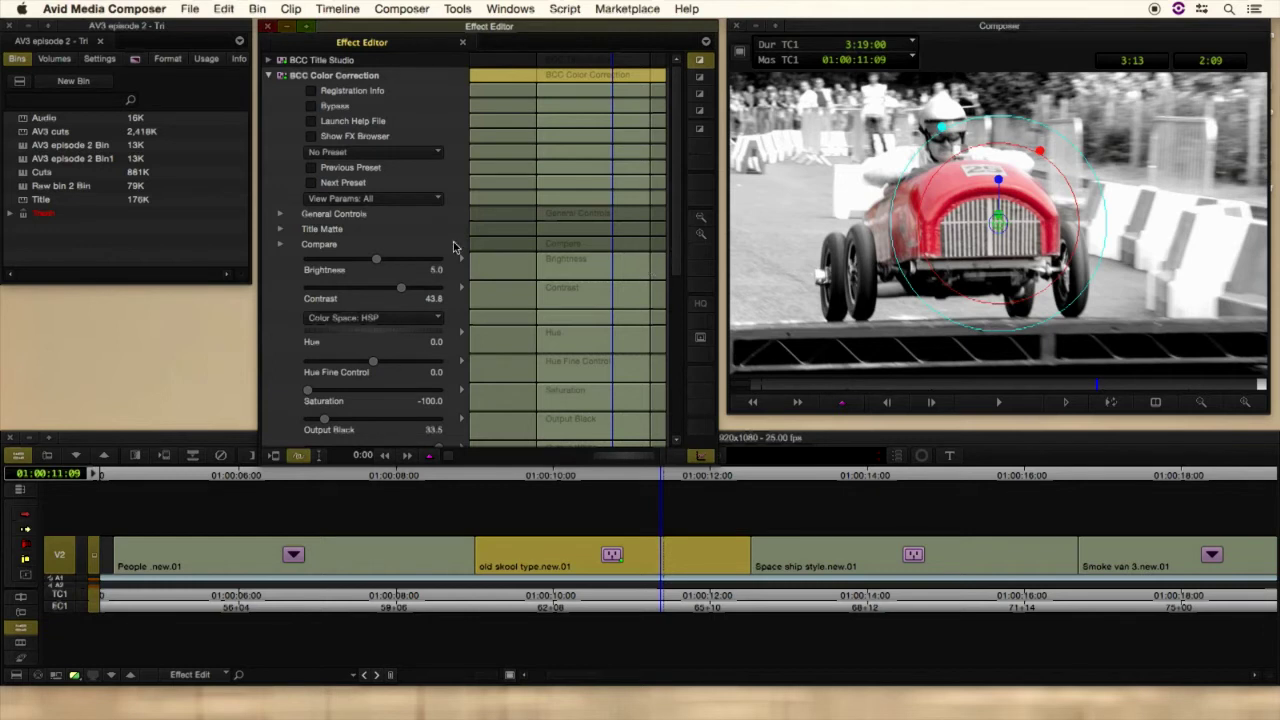
mouse_move(386, 168)
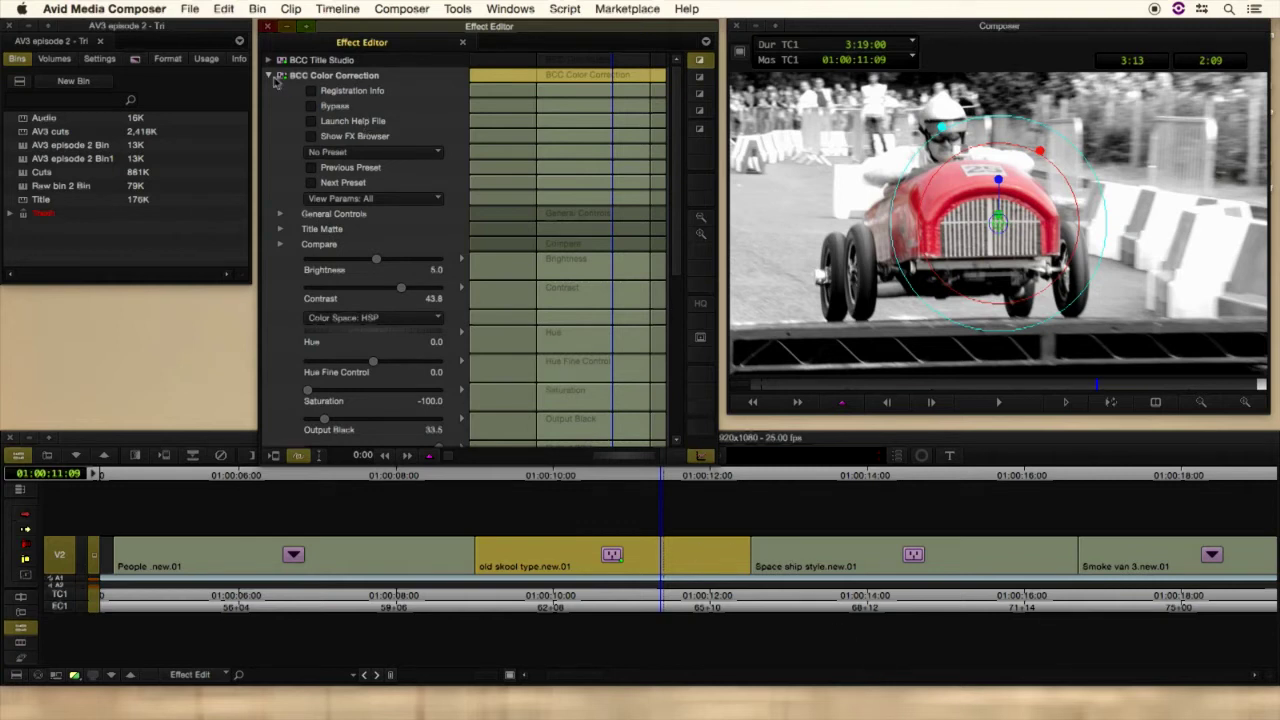
Step: Collapse the BCC Color Correction group and step to the next go-kart clip
click(266, 60)
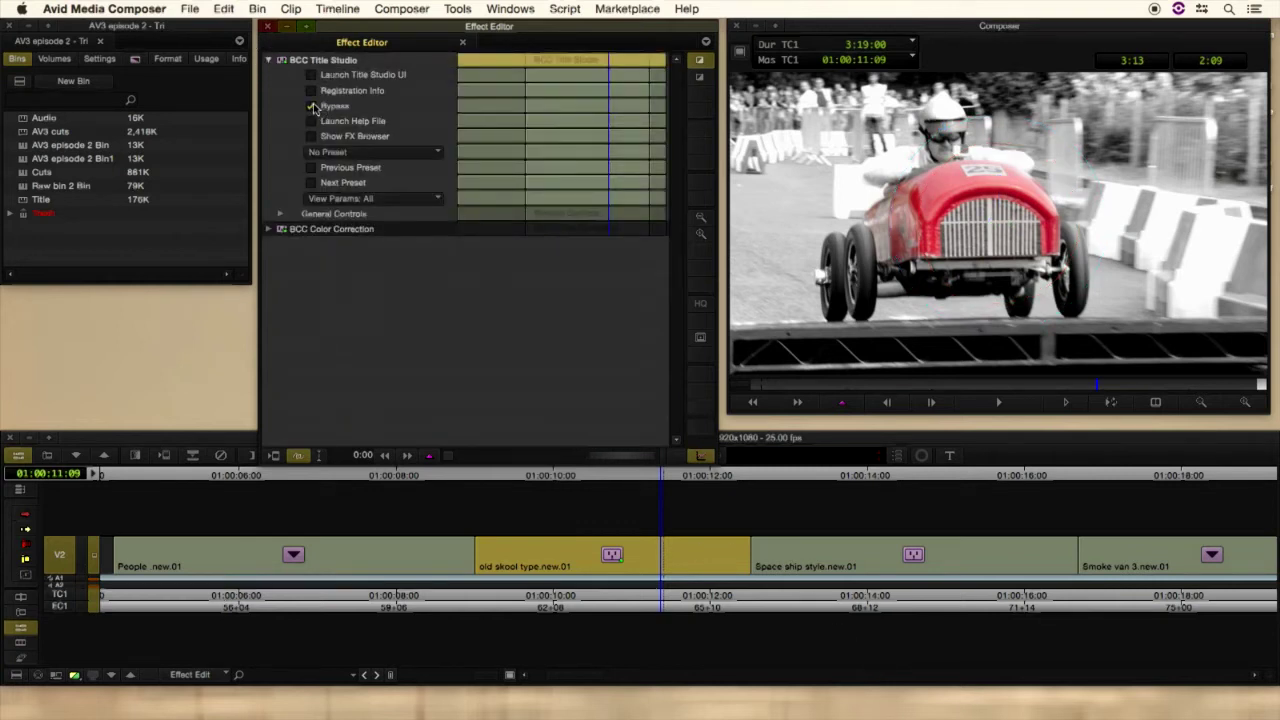
click(276, 60)
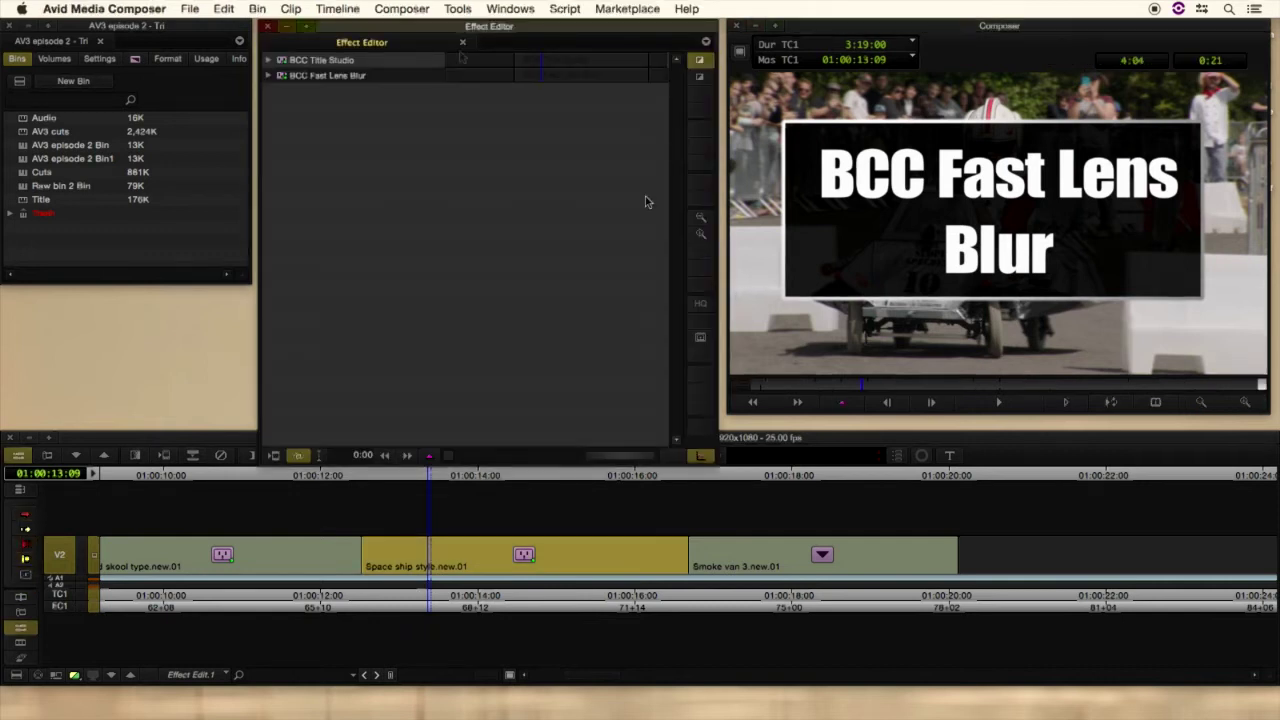
Step: Collapse BCC Title Studio and expand the BCC Fast Lens Blur parameter group
click(268, 60)
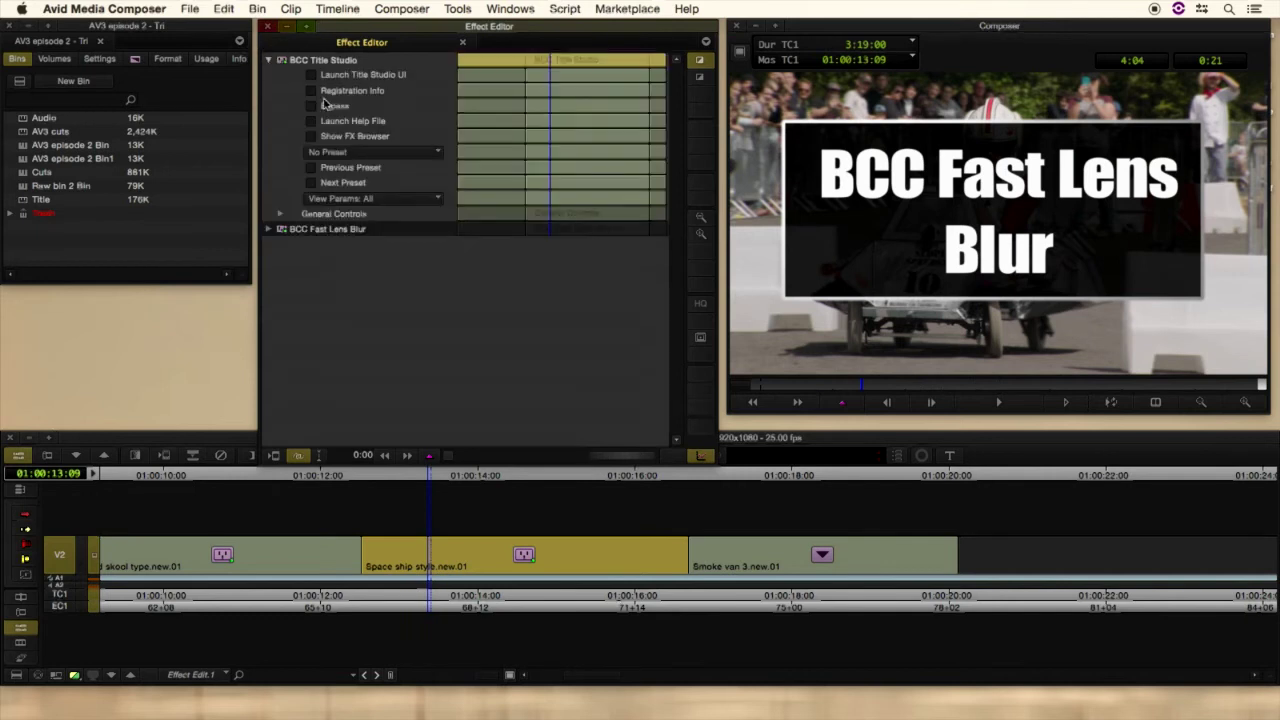
click(312, 104)
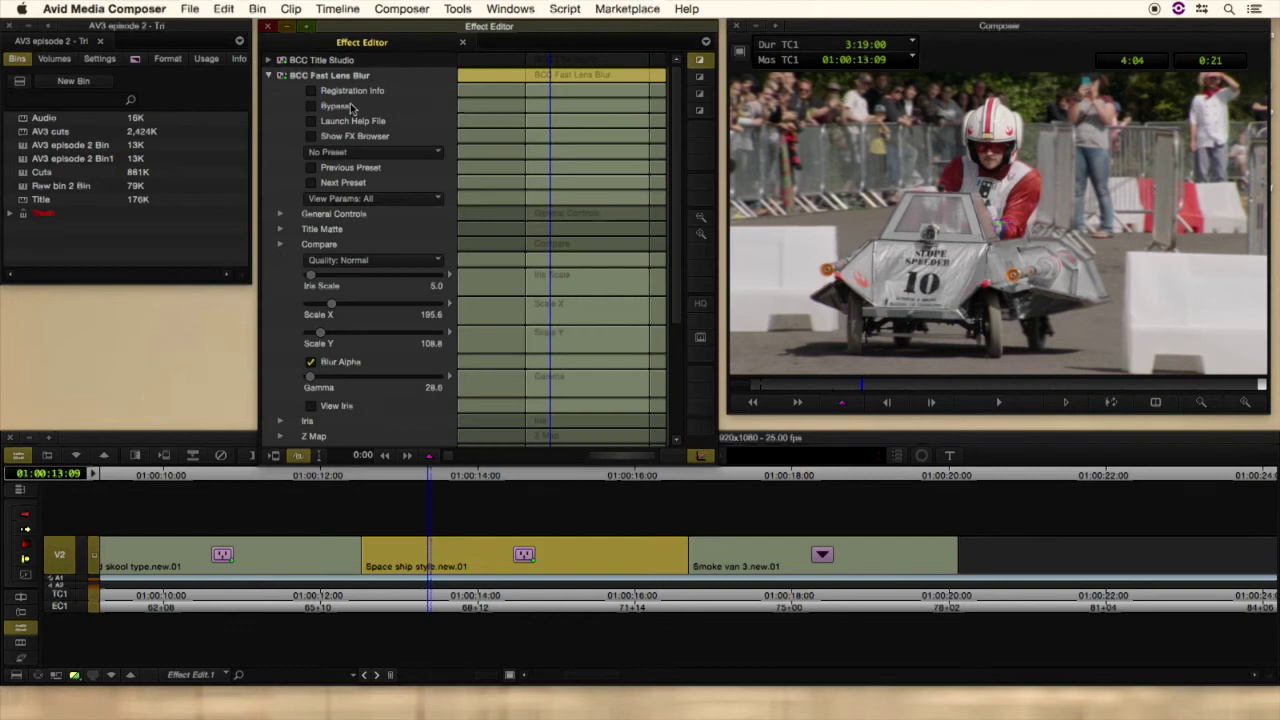
click(312, 106)
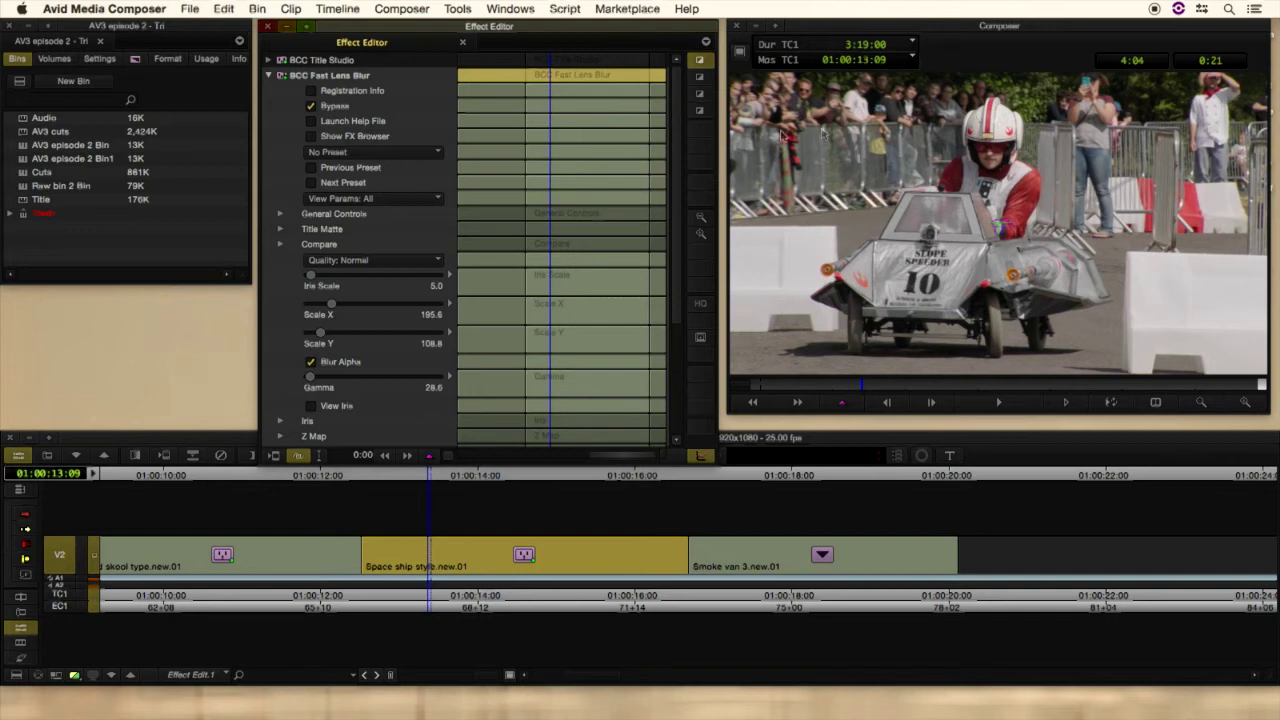
click(310, 104)
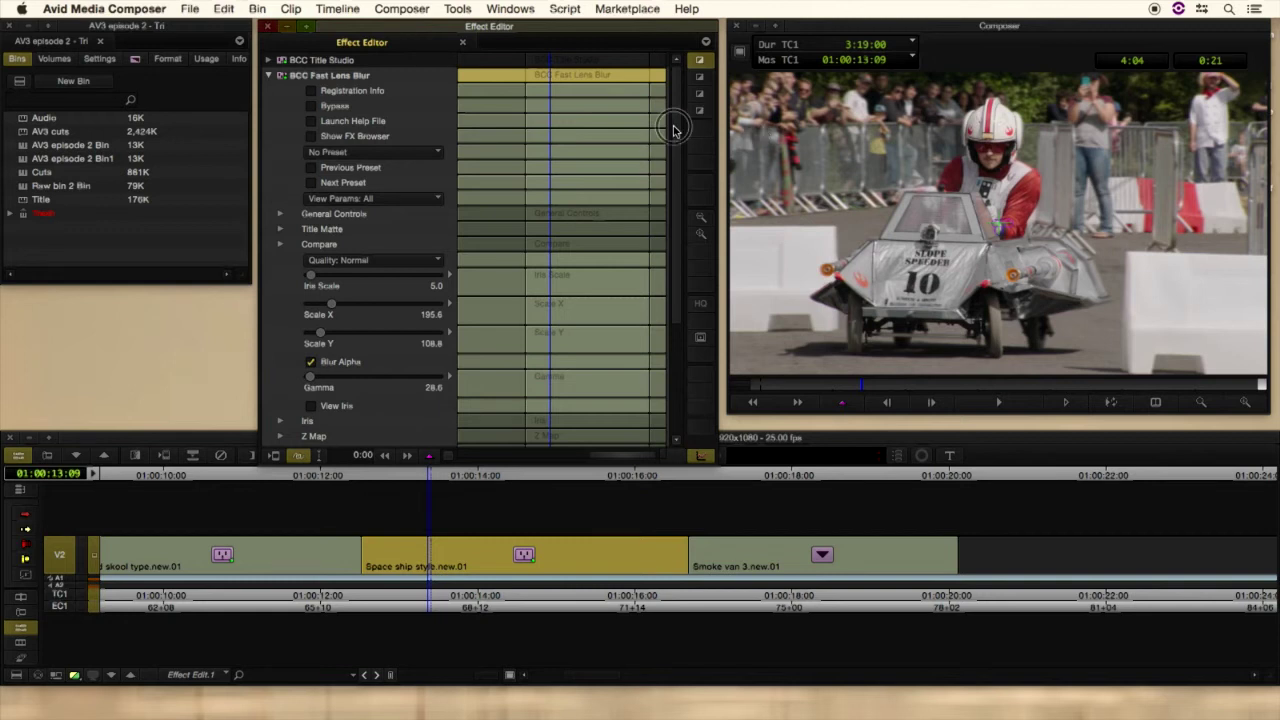
scroll(down, 3)
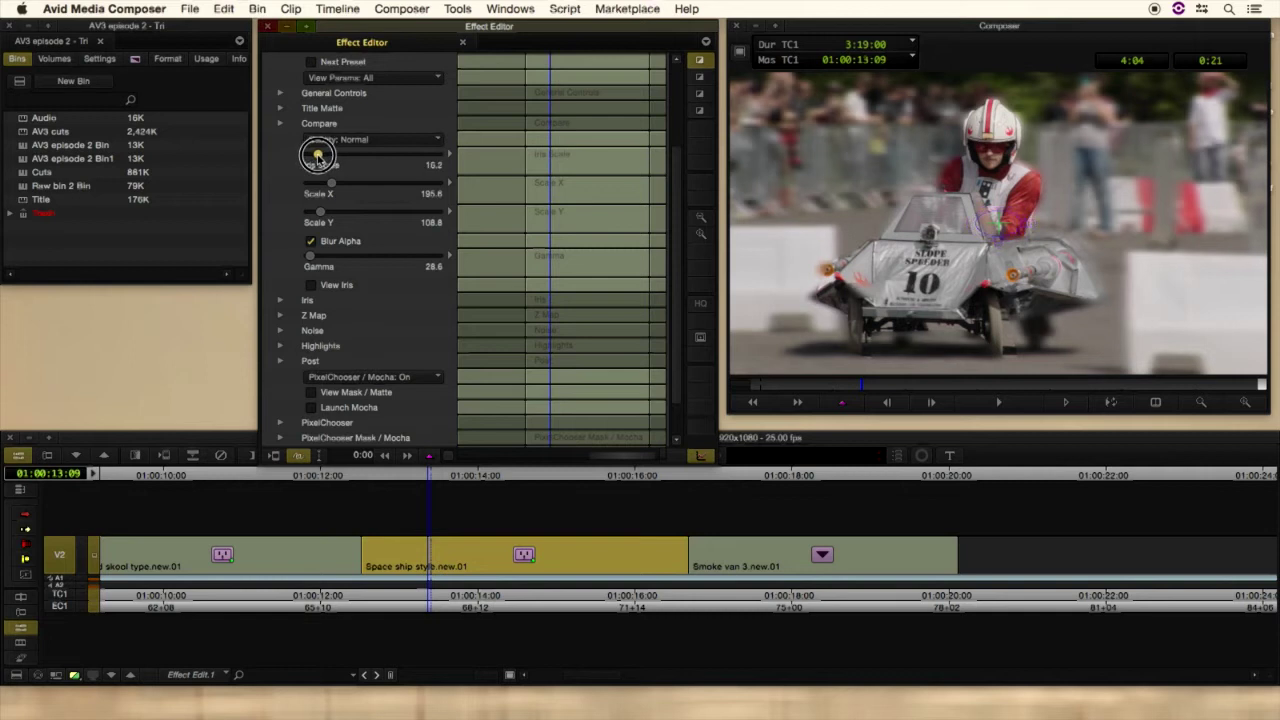
drag(330, 164, 310, 164)
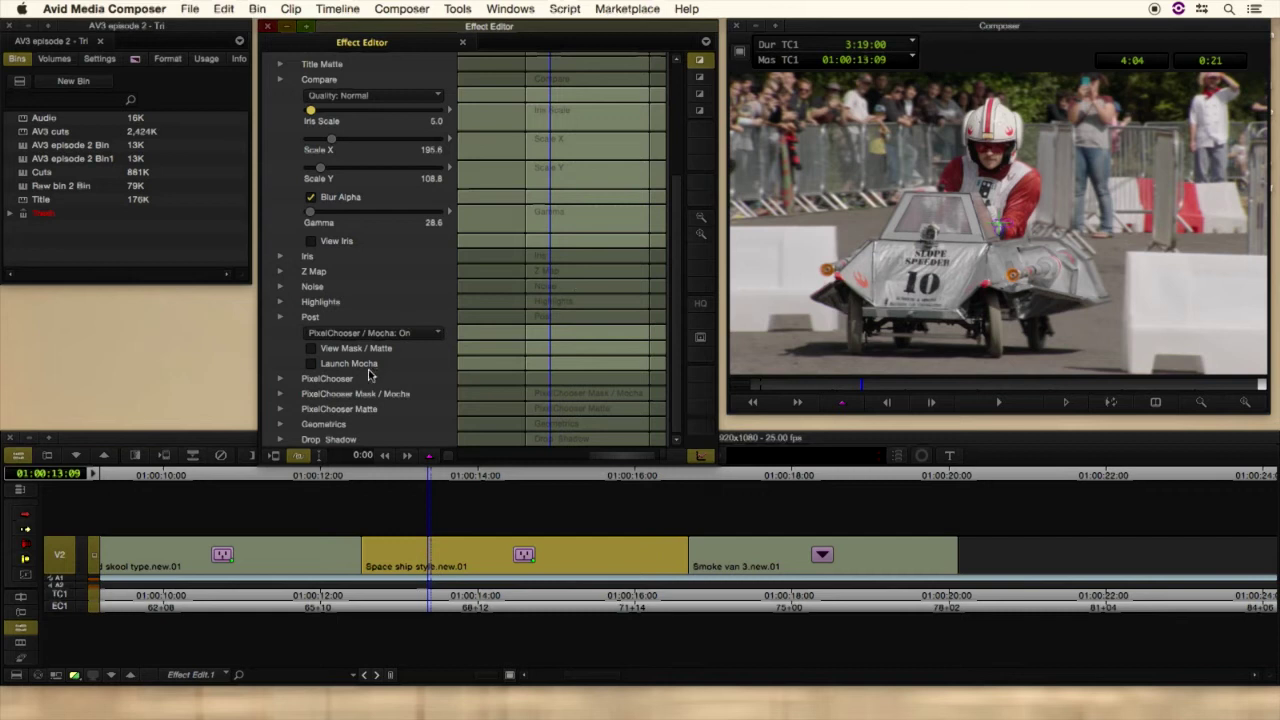
mouse_move(364, 368)
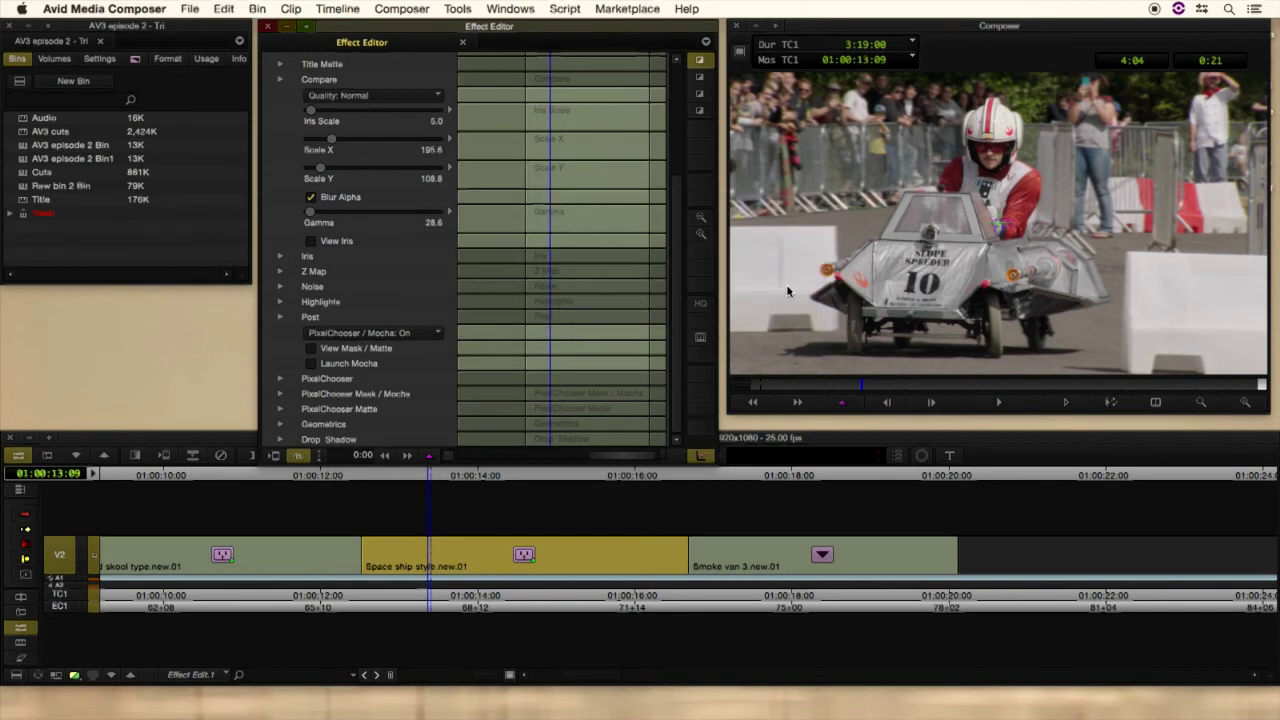
Step: Launch Mocha on the clip, toggle layer visibility and select the Man mask layer
click(348, 364)
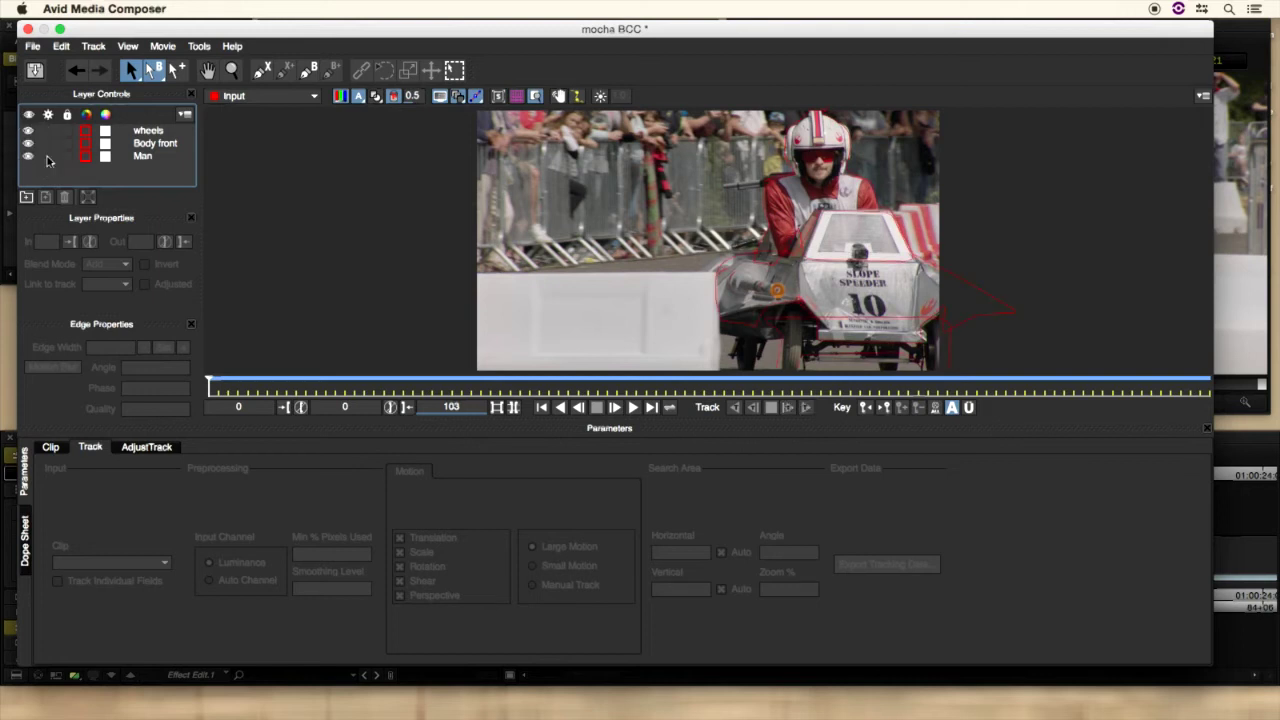
click(66, 130)
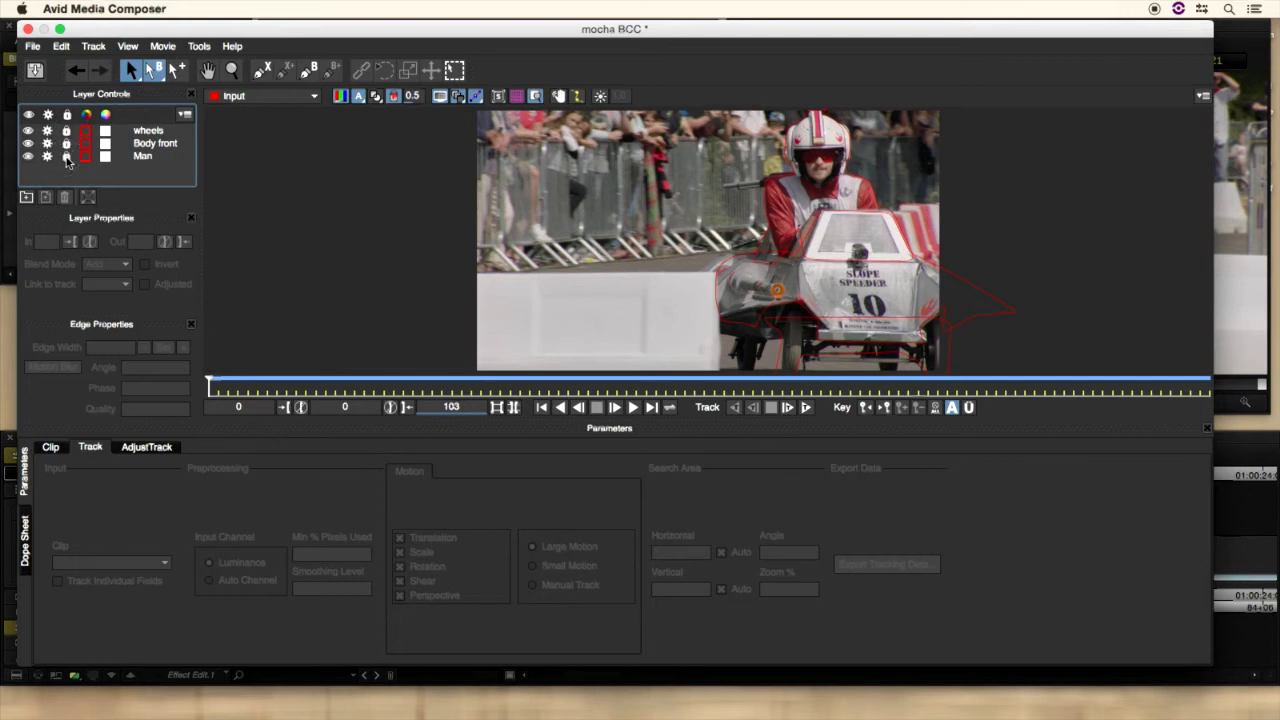
click(144, 158)
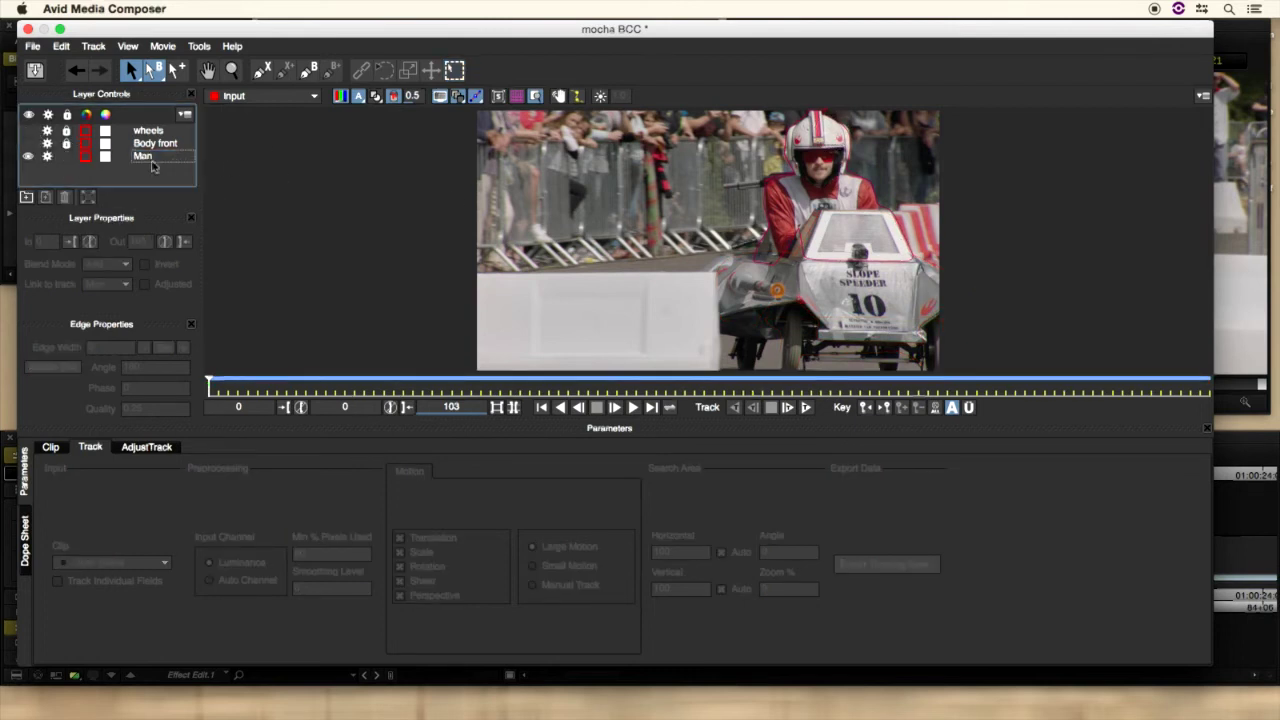
click(144, 156)
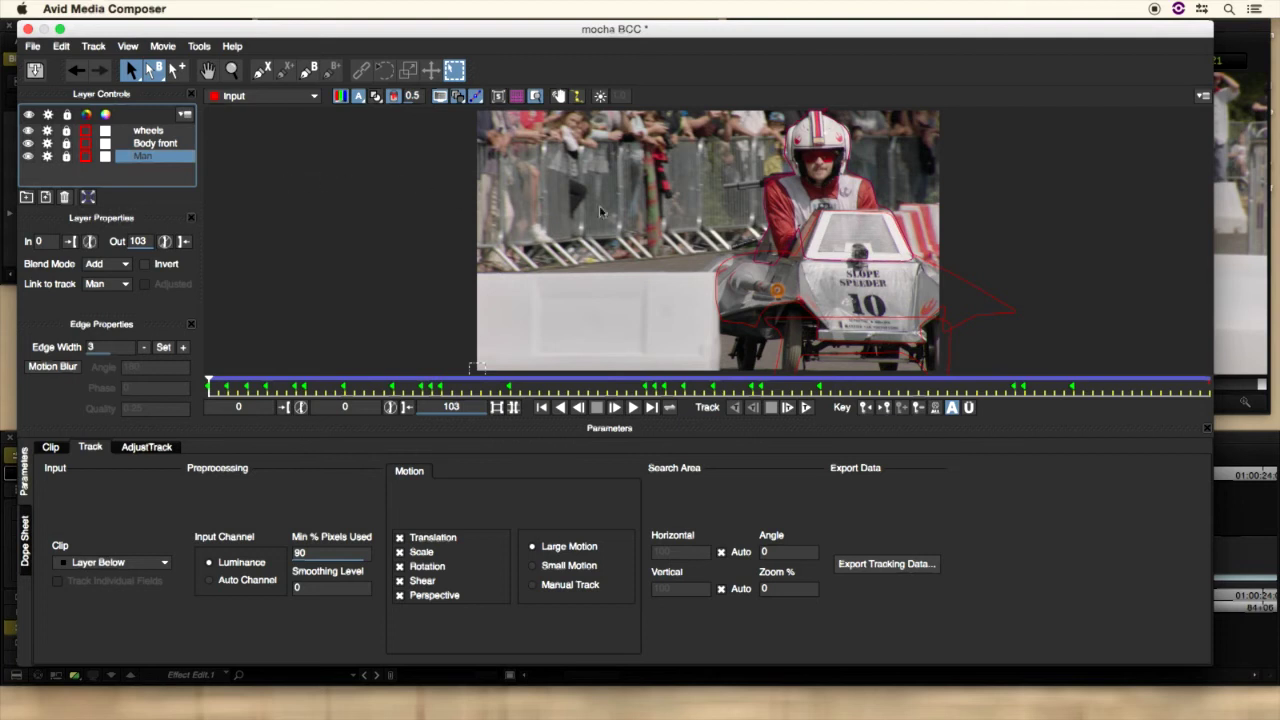
mouse_move(828, 152)
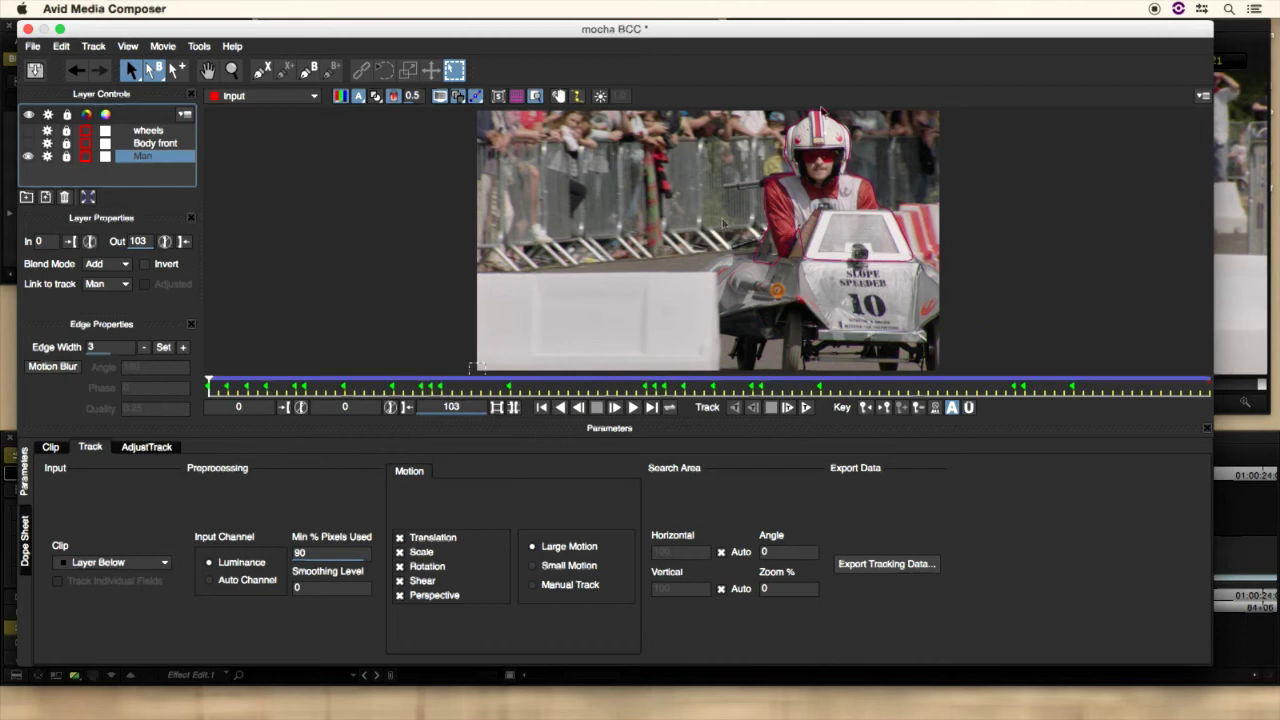
Step: Zoom the Mocha viewer in on the driver to show the Man layer spline
click(232, 68)
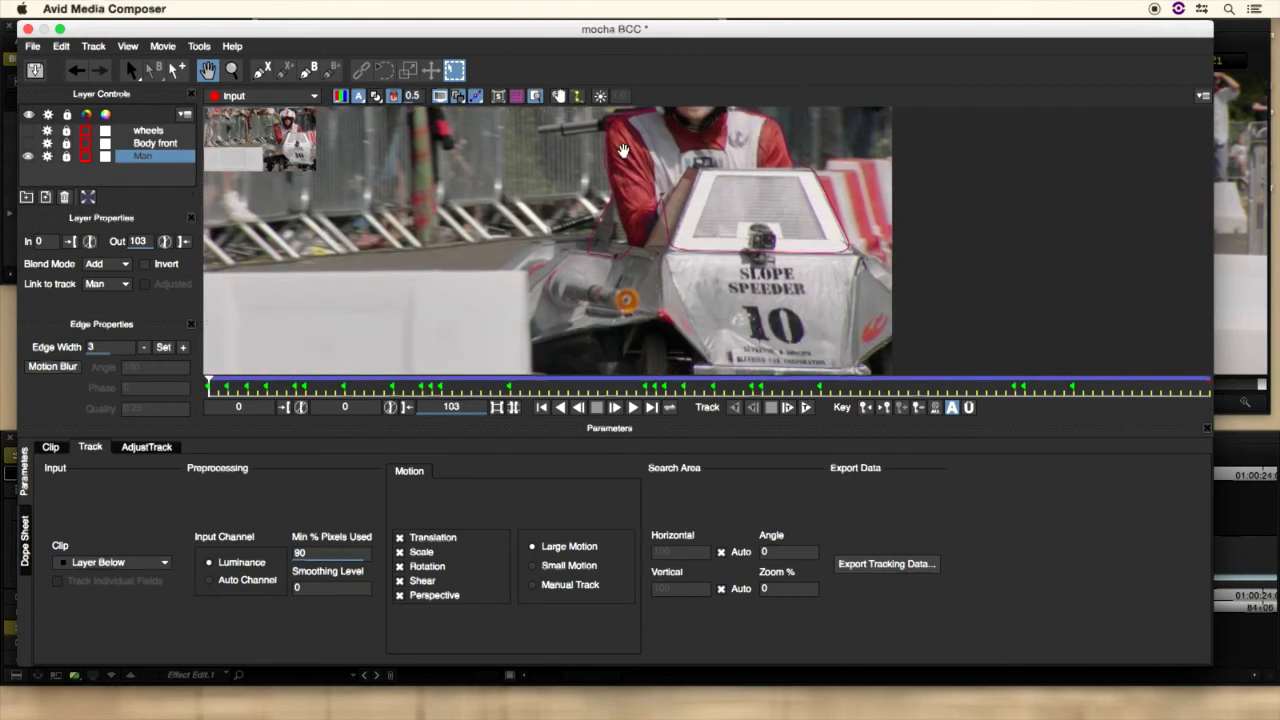
mouse_move(664, 200)
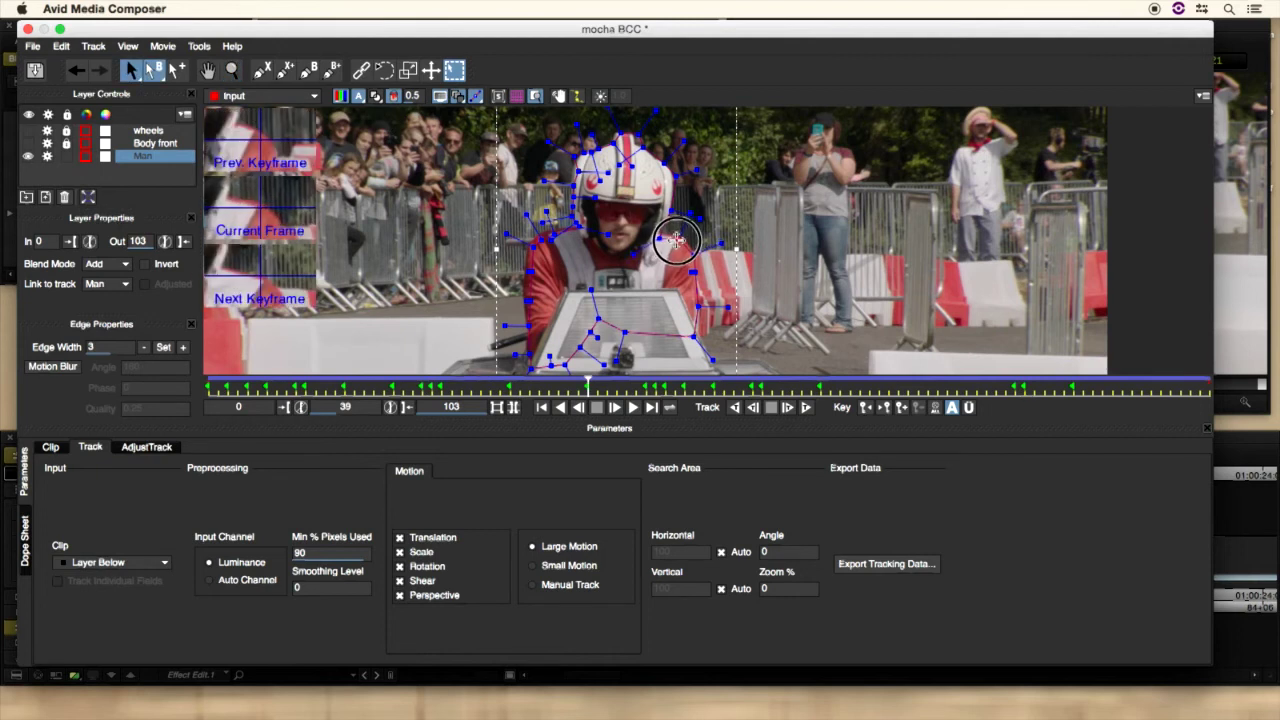
Step: Refine a spline point on the driver's Man mask, then close Mocha to reach the save prompt
drag(678, 240, 664, 236)
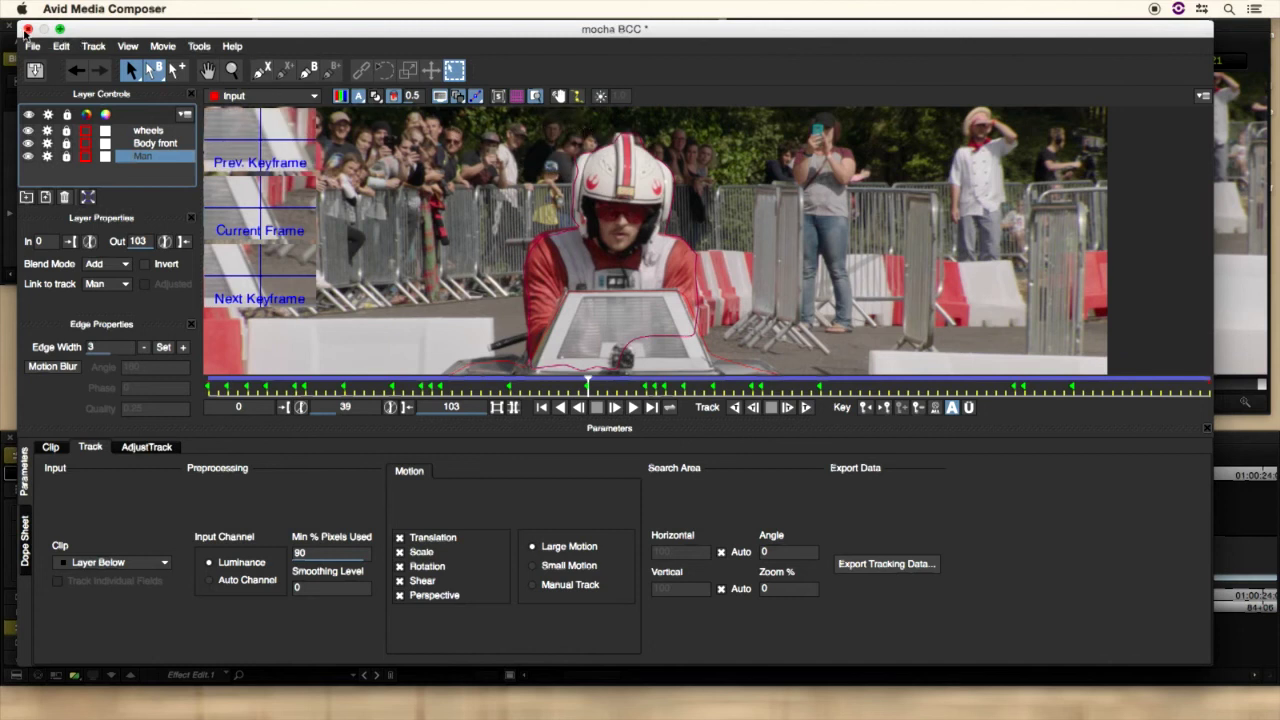
click(28, 144)
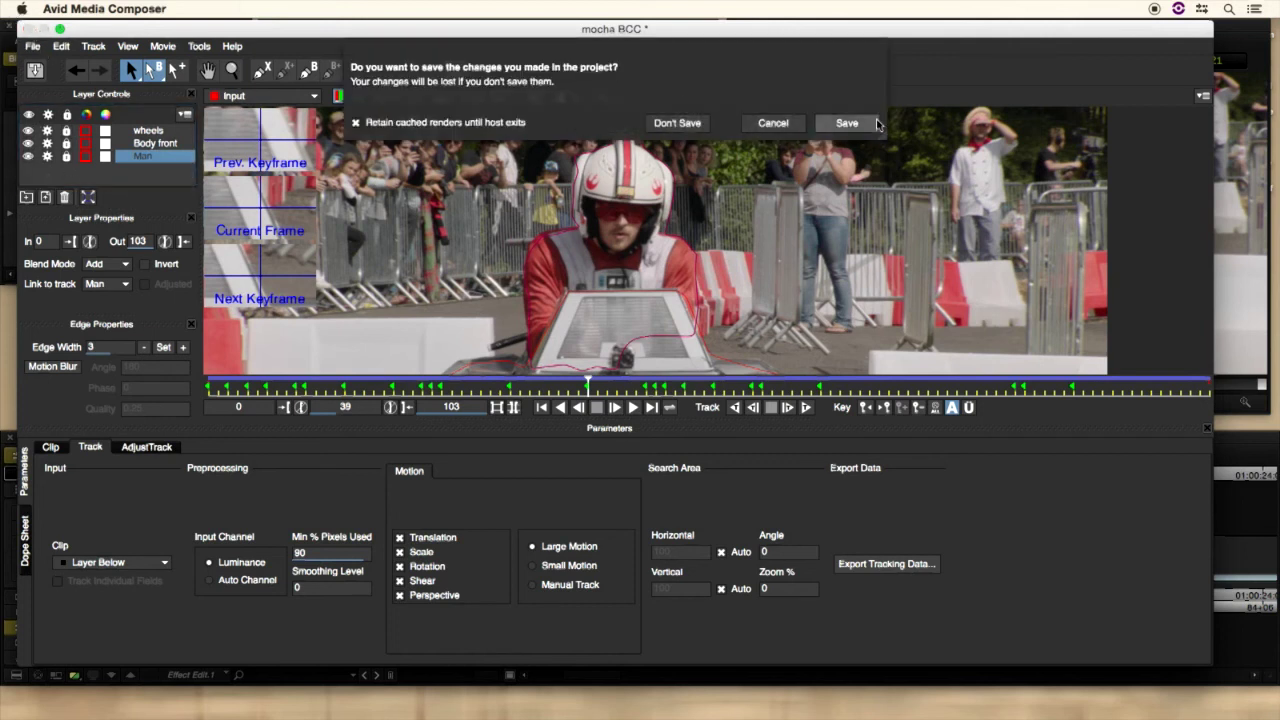
Step: Save the Mocha mask changes and return to the clip's Effect Editor in Avid
click(676, 124)
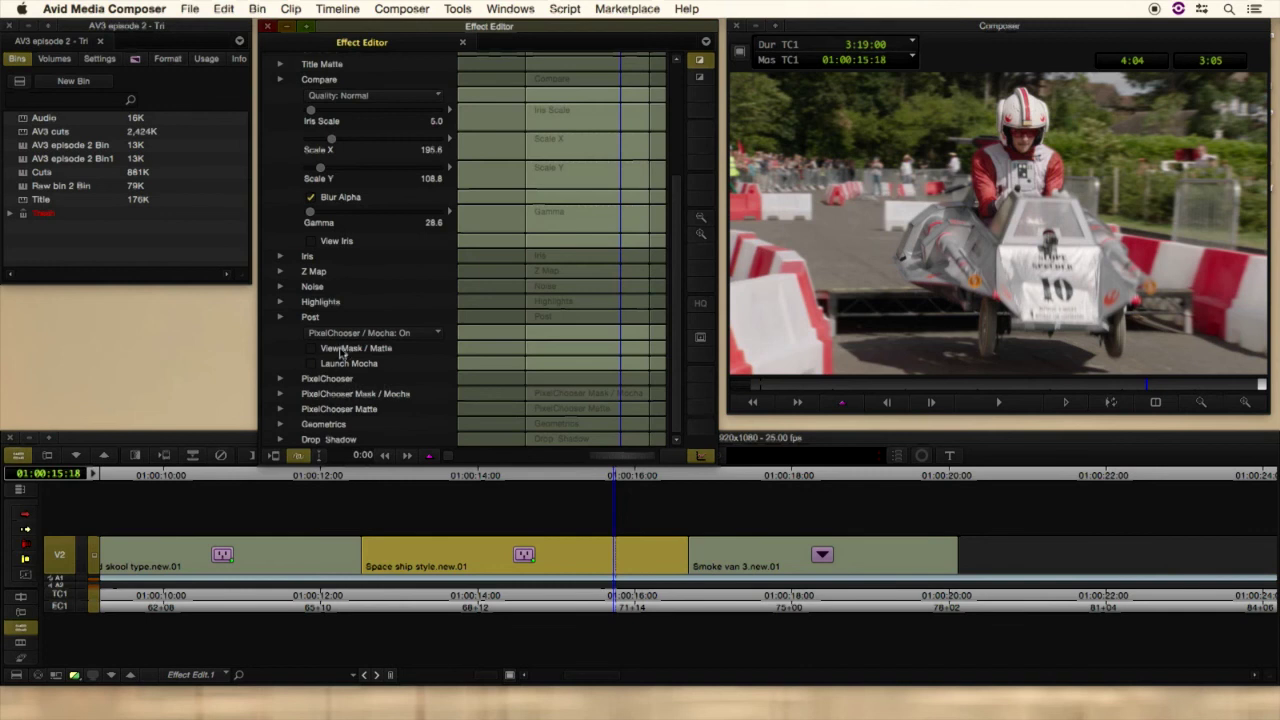
Step: Toggle View Mask / Matte to check the driver-and-kart matte, then collapse the BCC Fast Lens Blur group
click(310, 348)
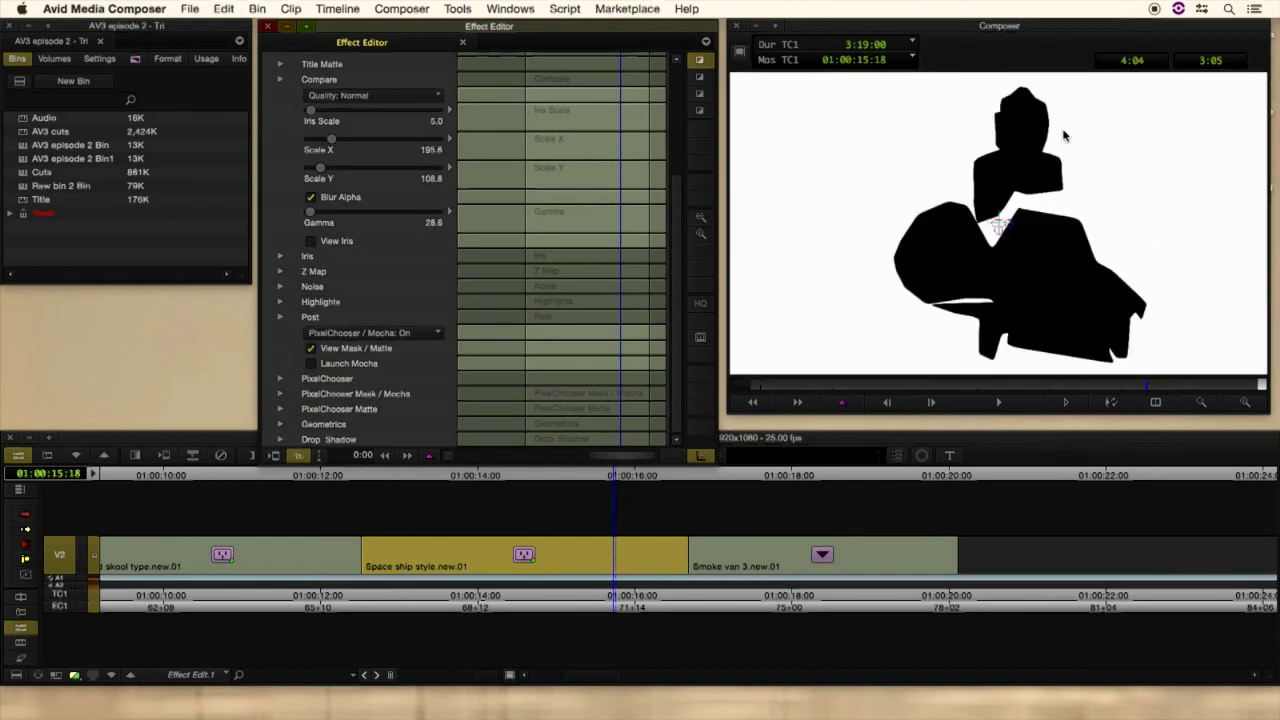
mouse_move(1004, 284)
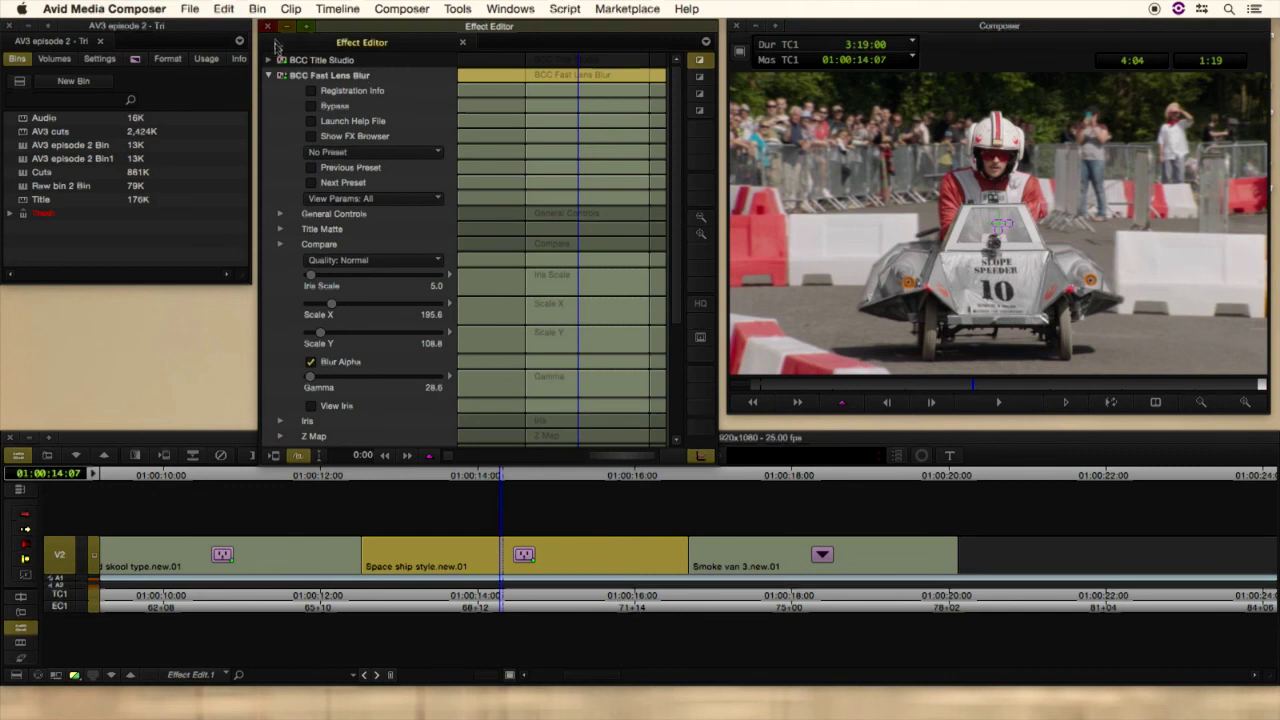
click(270, 76)
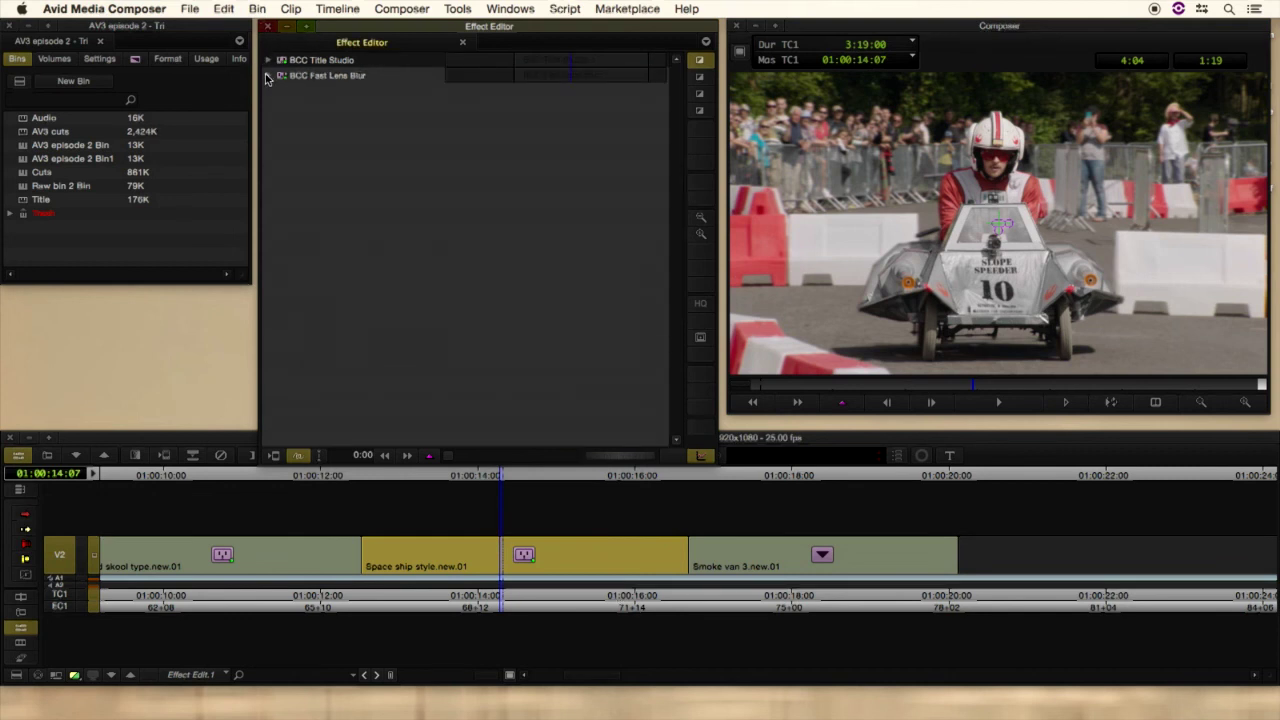